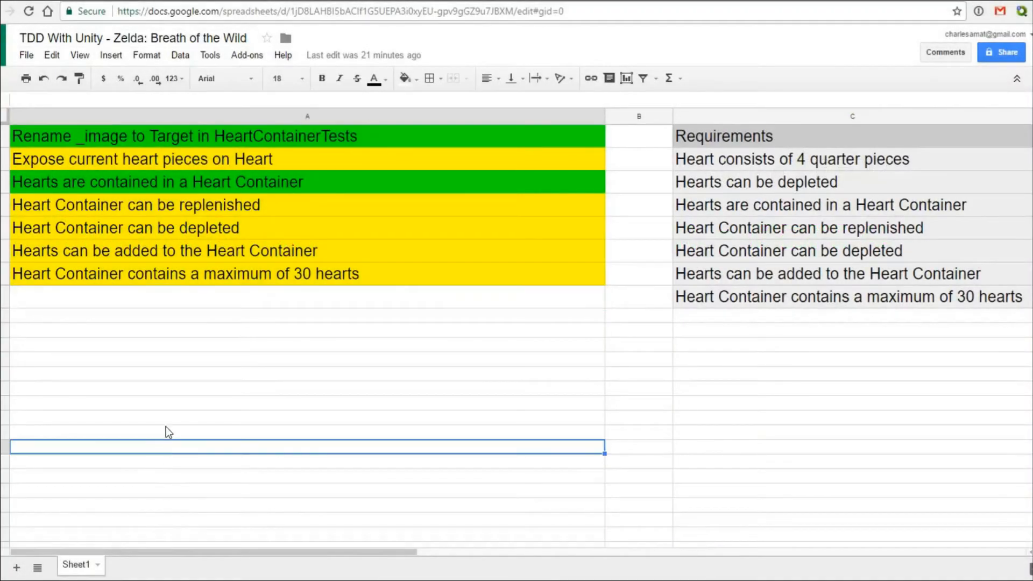
Step: Delete the 'Hearts are contained…' row and the 'Rename _image…' cell, shifting cells up
right_click(158, 182)
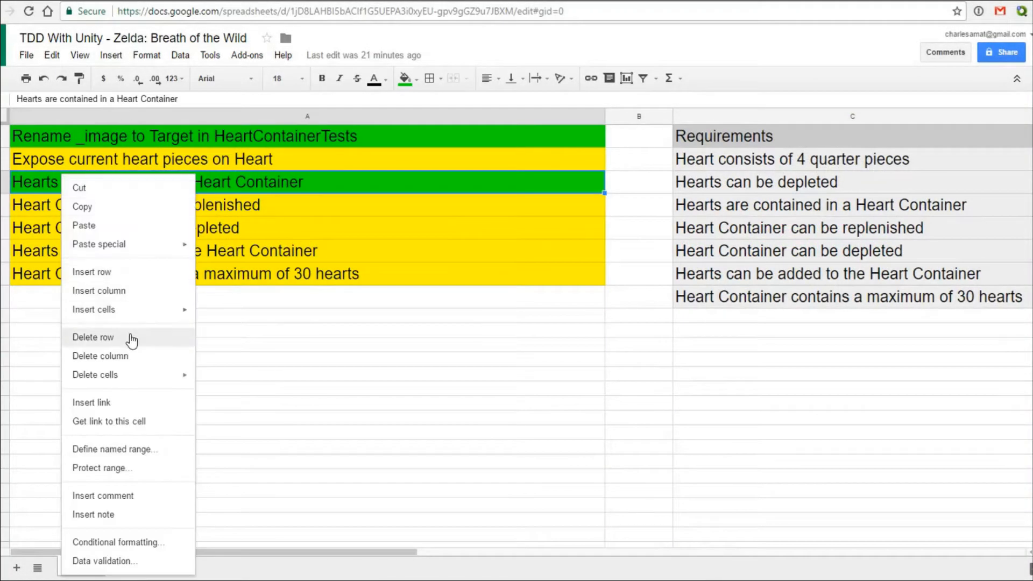
left_click(93, 336)
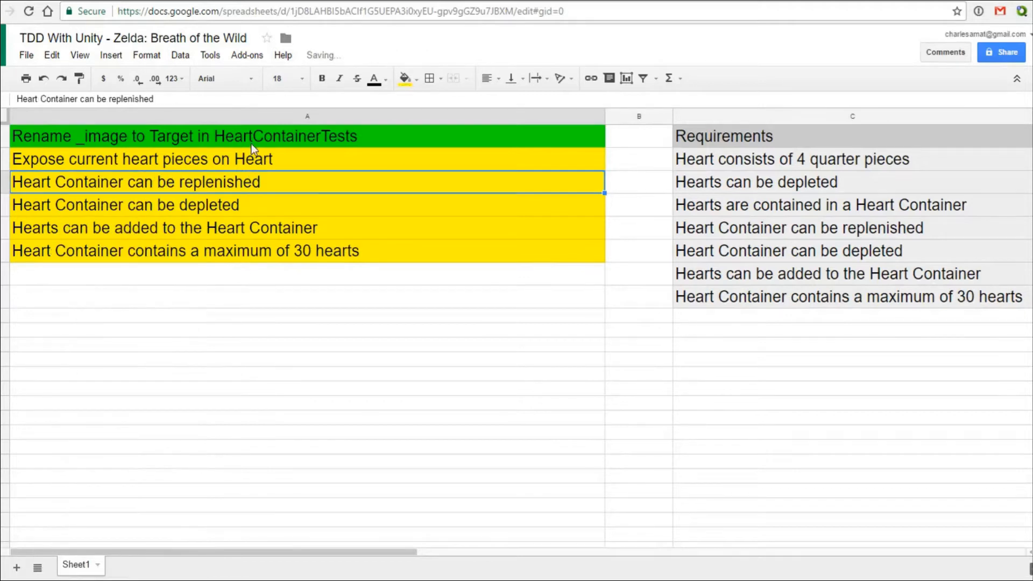
right_click(131, 135)
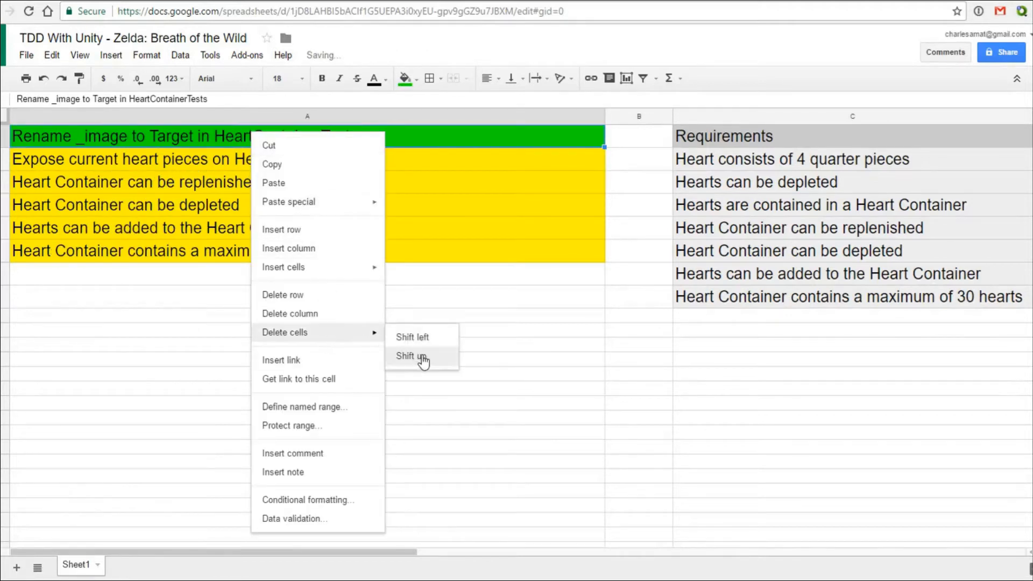
left_click(413, 355)
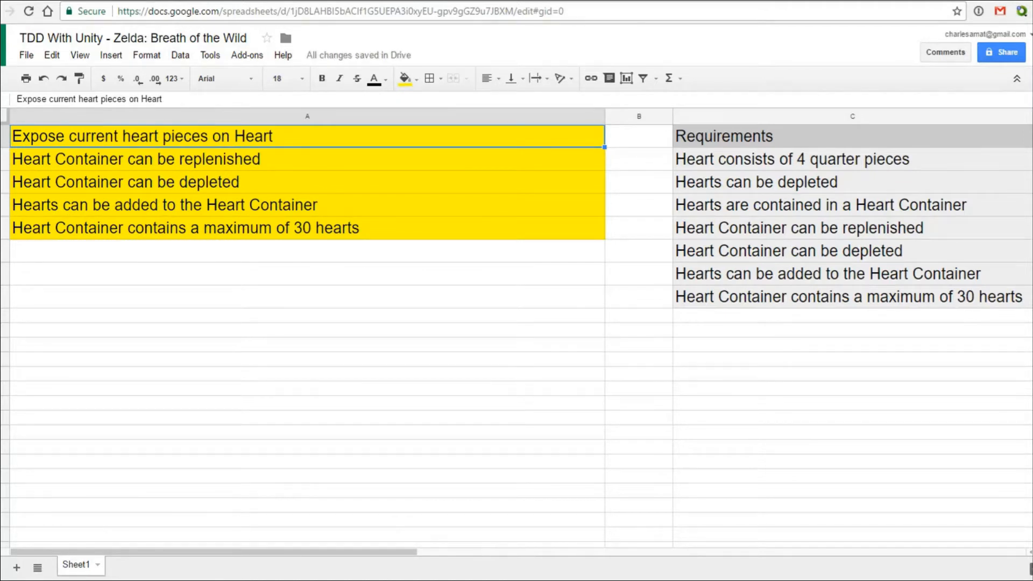
Step: Change CurrentNumberOfHeartPieces in Heart.cs from double to int
key("alt+tab")
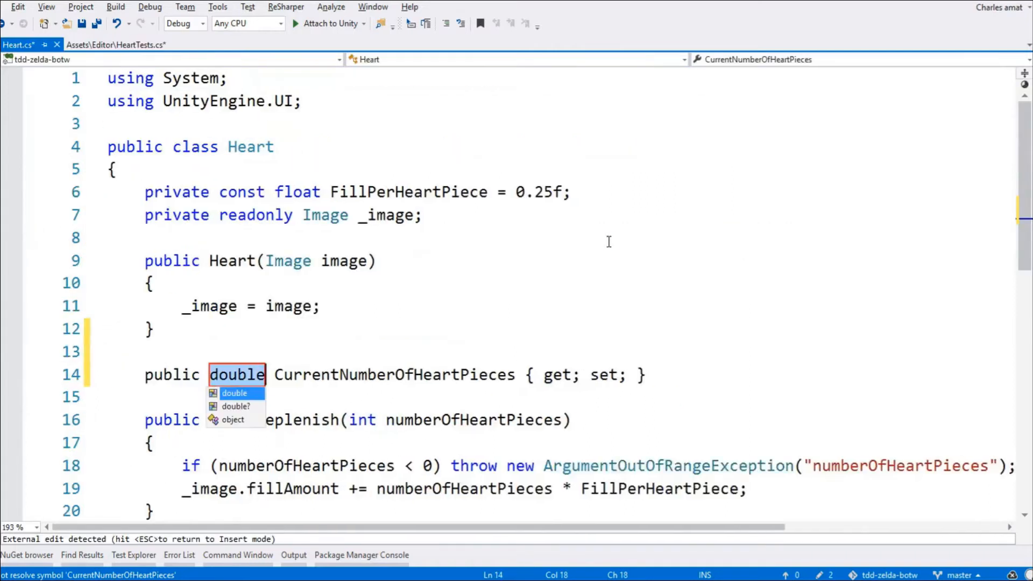
type("int")
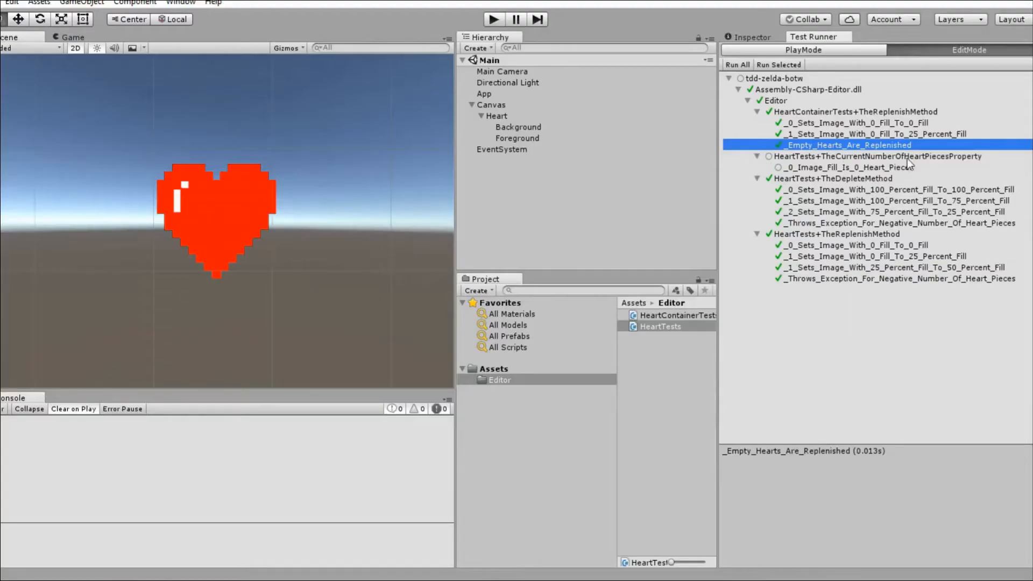
Step: Run all EditMode tests in Unity's Test Runner
left_click(847, 167)
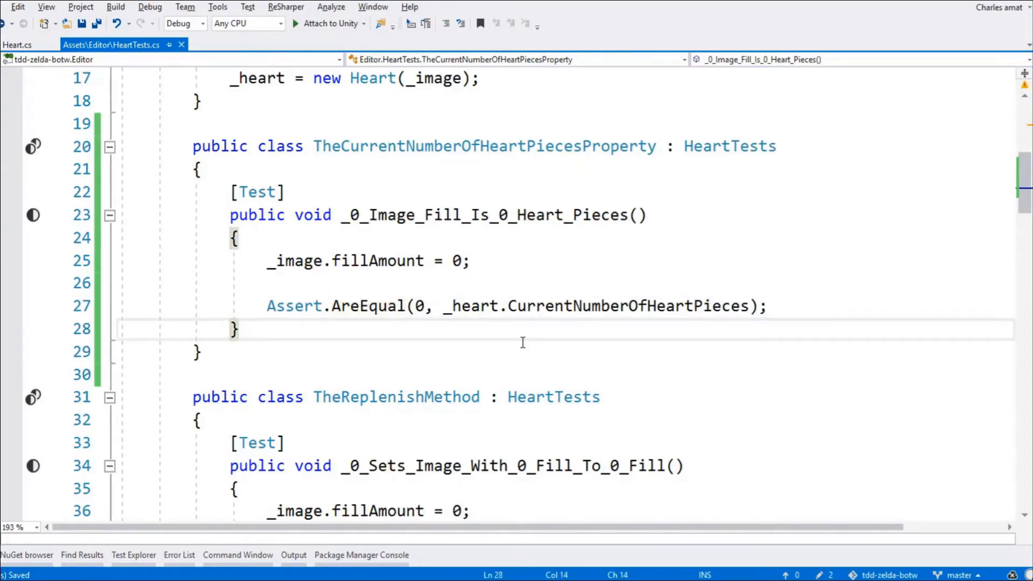
Step: Add a [Test] _25_Percent_Image_Fill_Is_1_Heart_Piece to HeartTests and rerun all tests
type("[Test]")
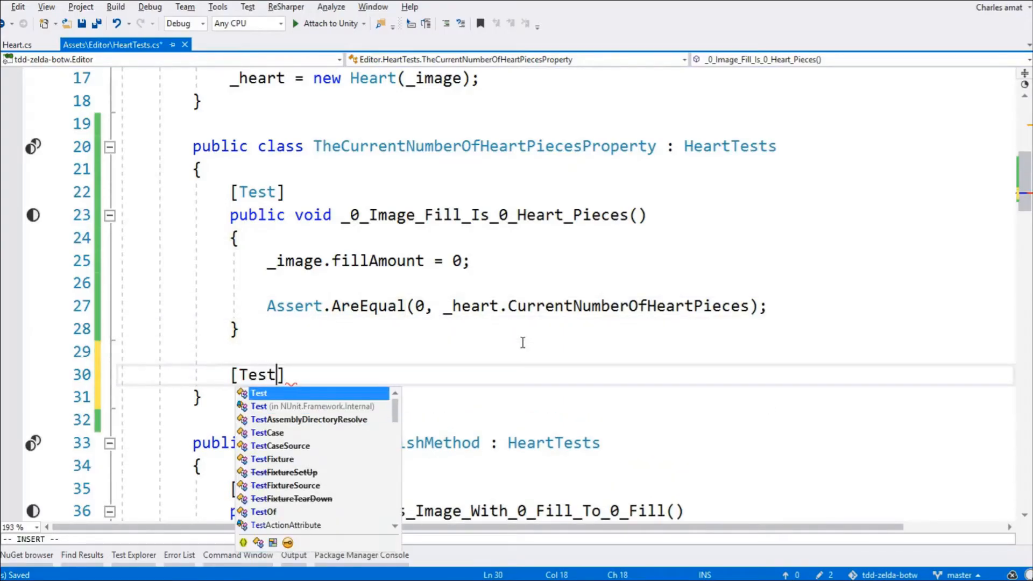
type("public v")
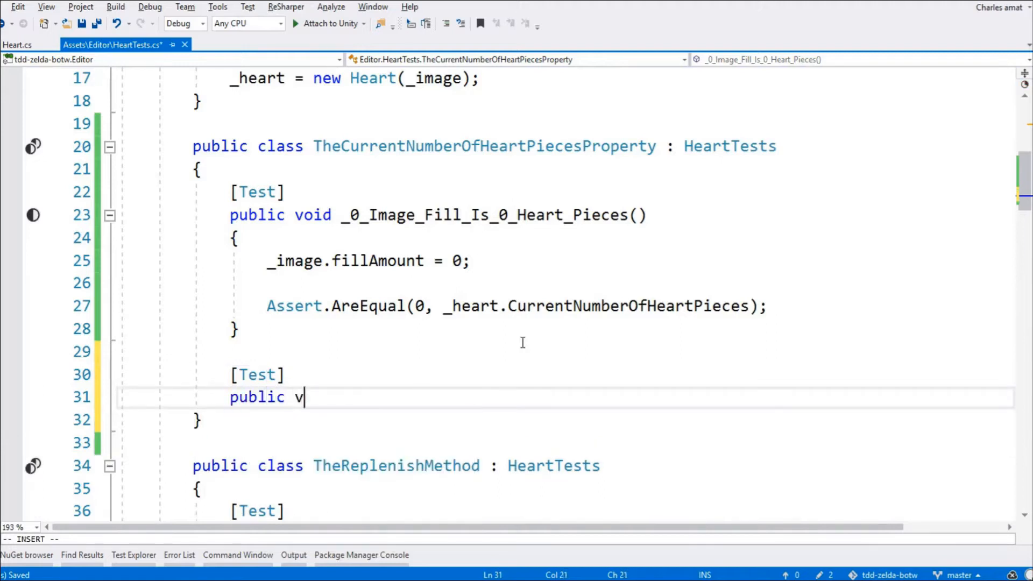
type("oid _1")
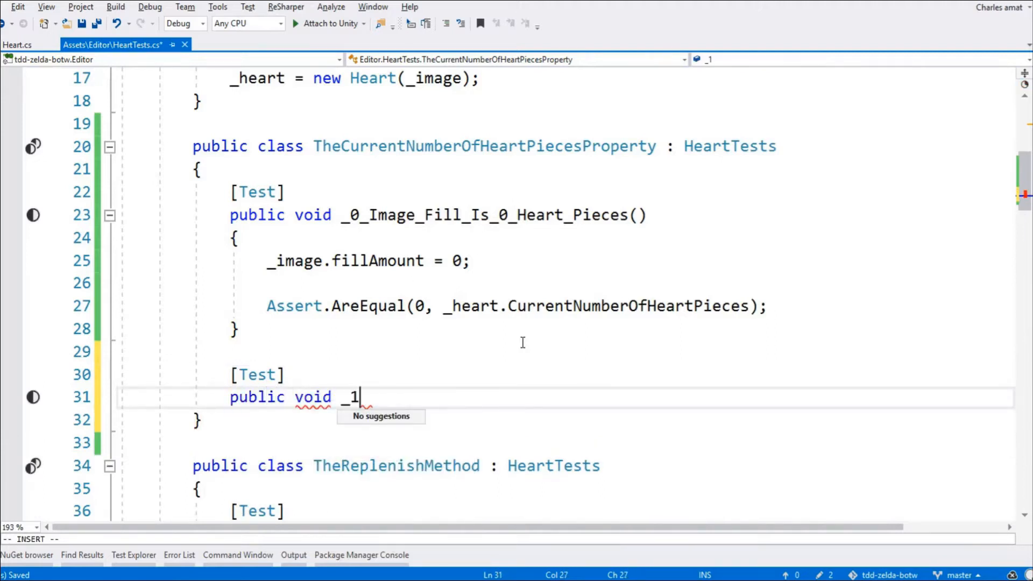
type("5_")
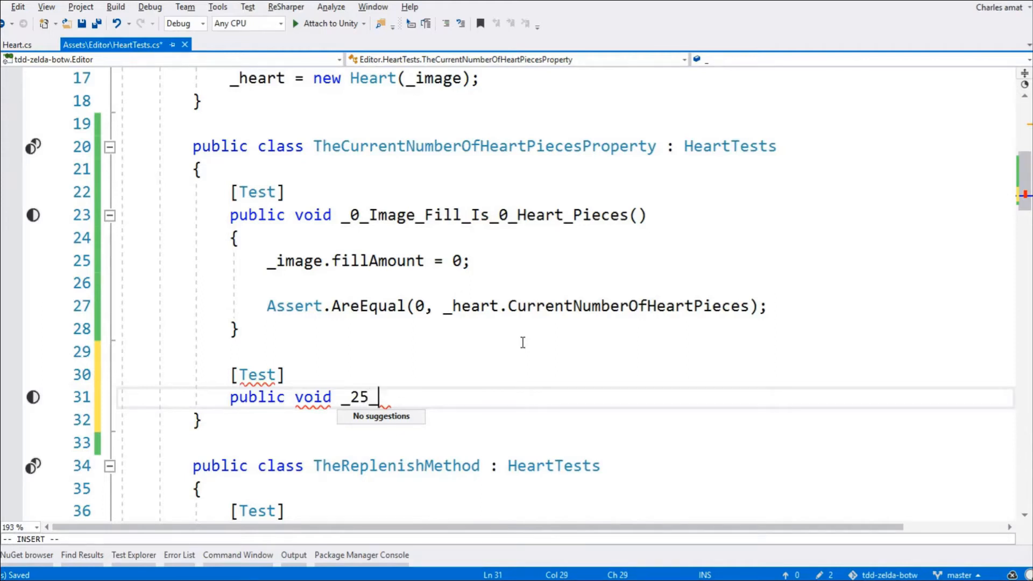
type("Percent_I")
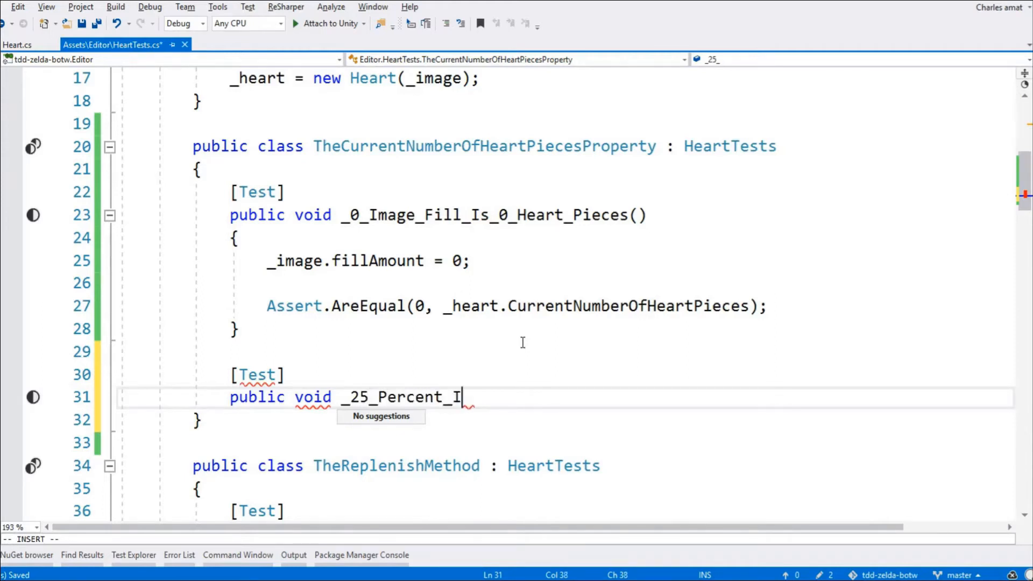
type("mage_")
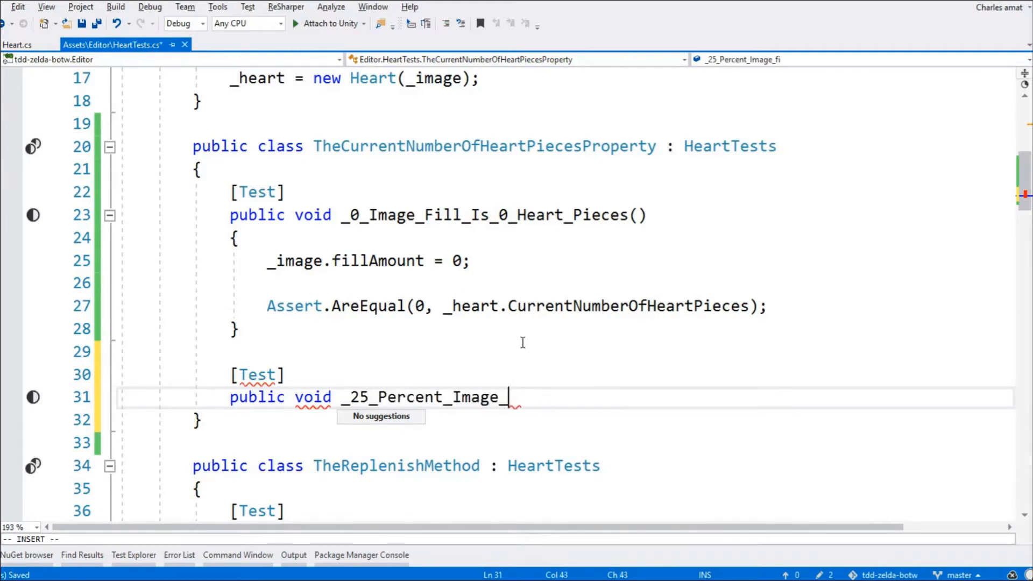
type("Fill_I")
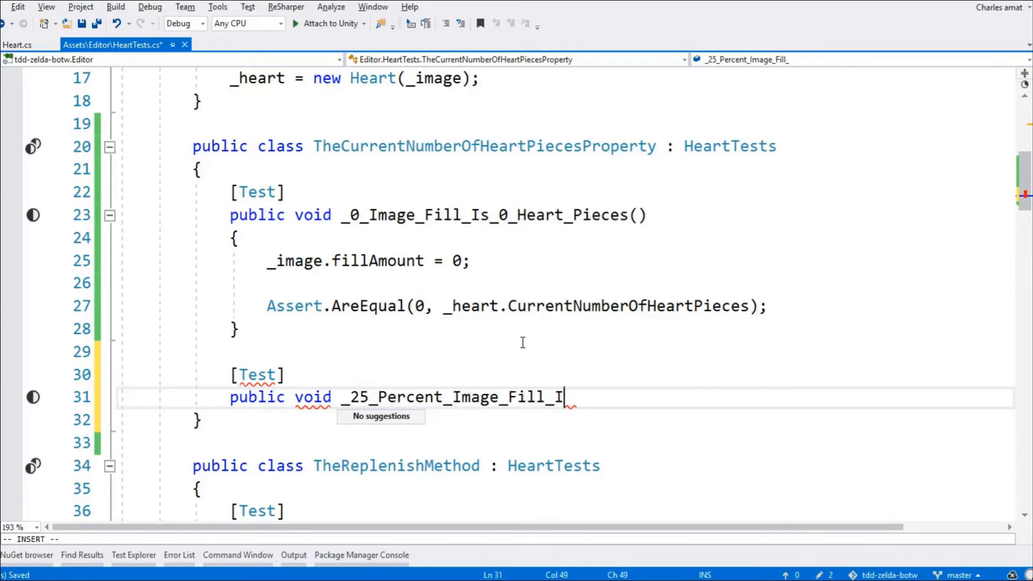
type("s_1_Hear")
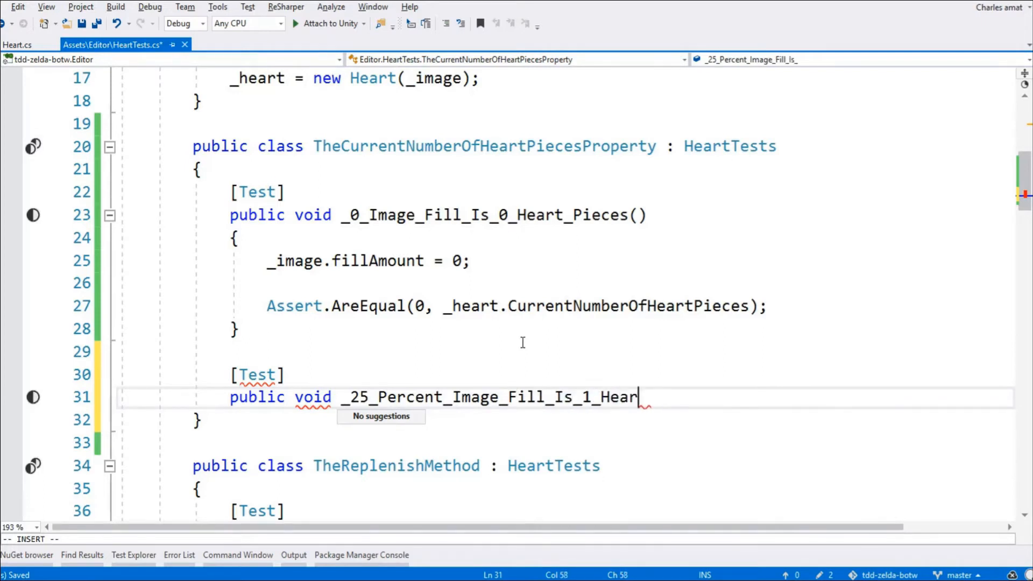
type("t_Piece")
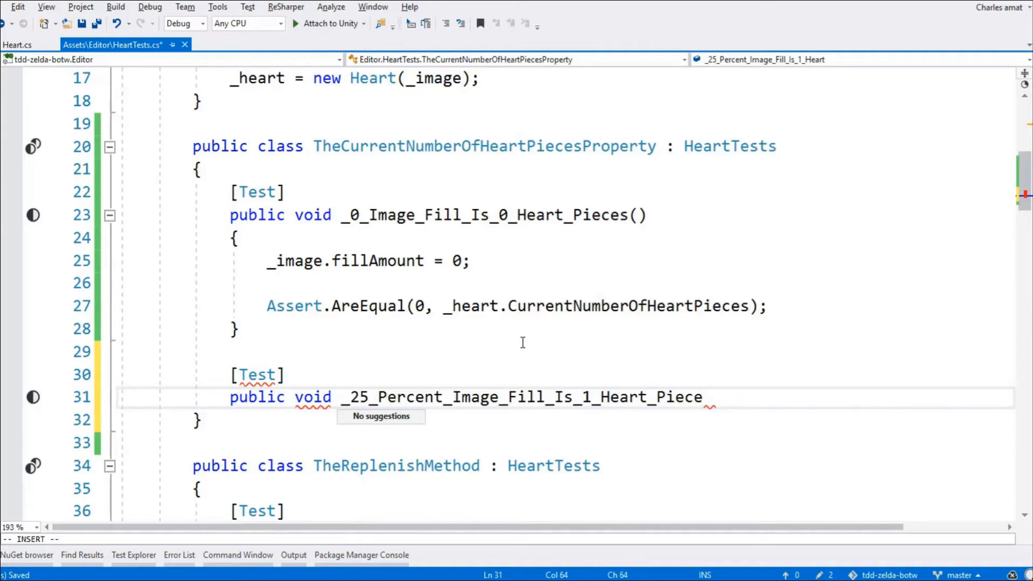
type("_im")
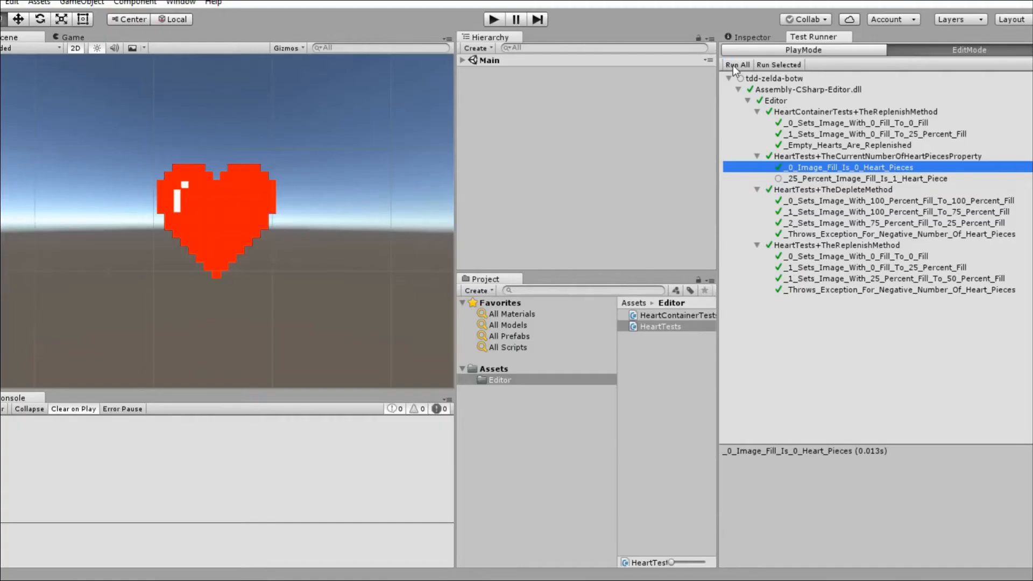
left_click(737, 64)
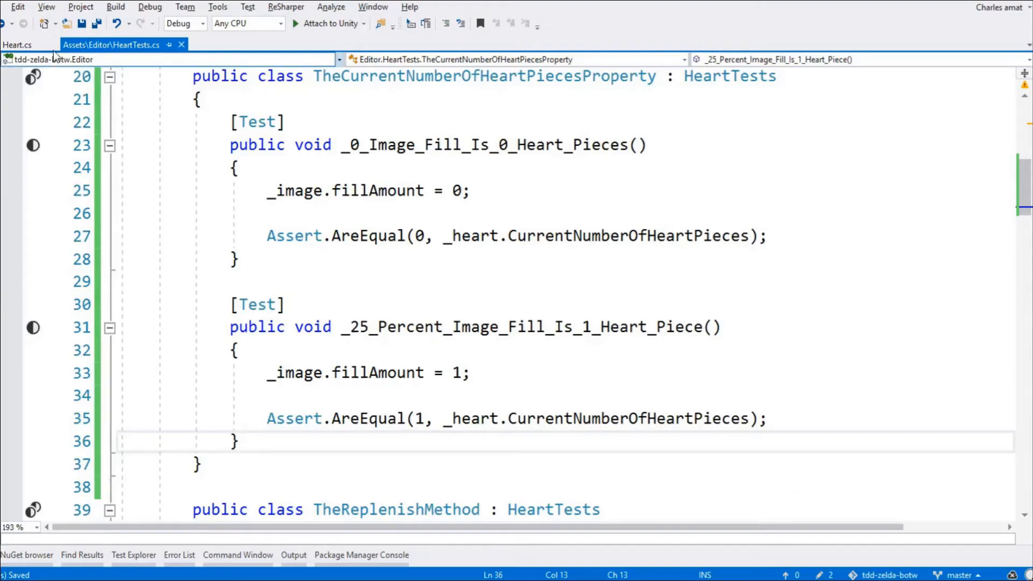
Step: Make CurrentNumberOfHeartPieces return _image.fillAmount * 4, then rerun the Unity tests
left_click(17, 44)
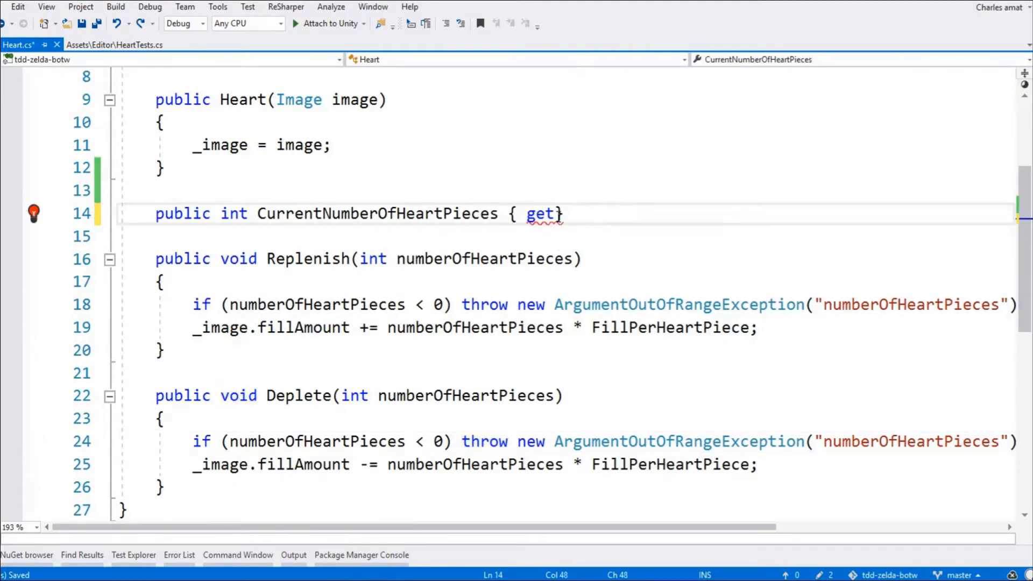
type("{}")
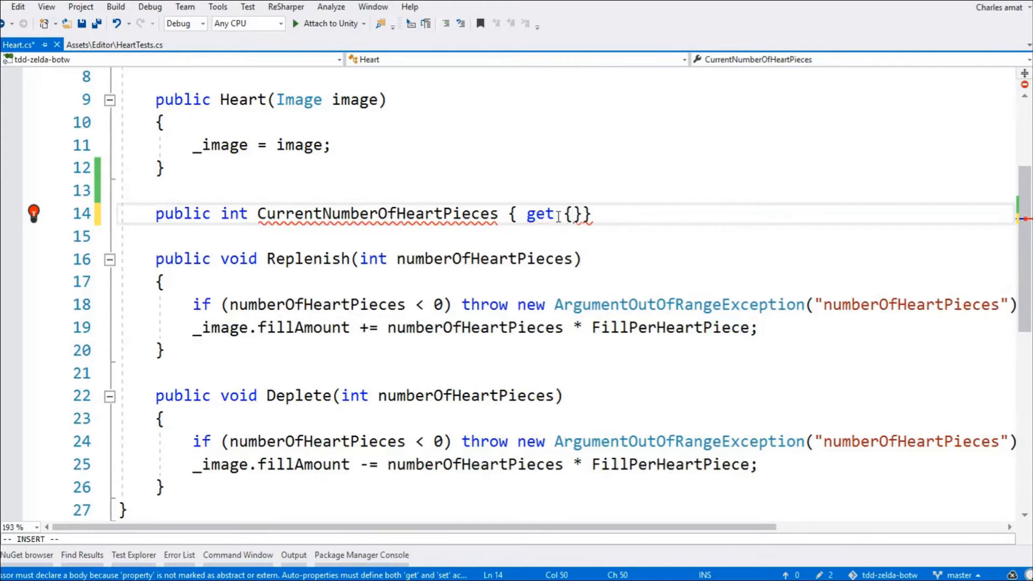
type("return _image")
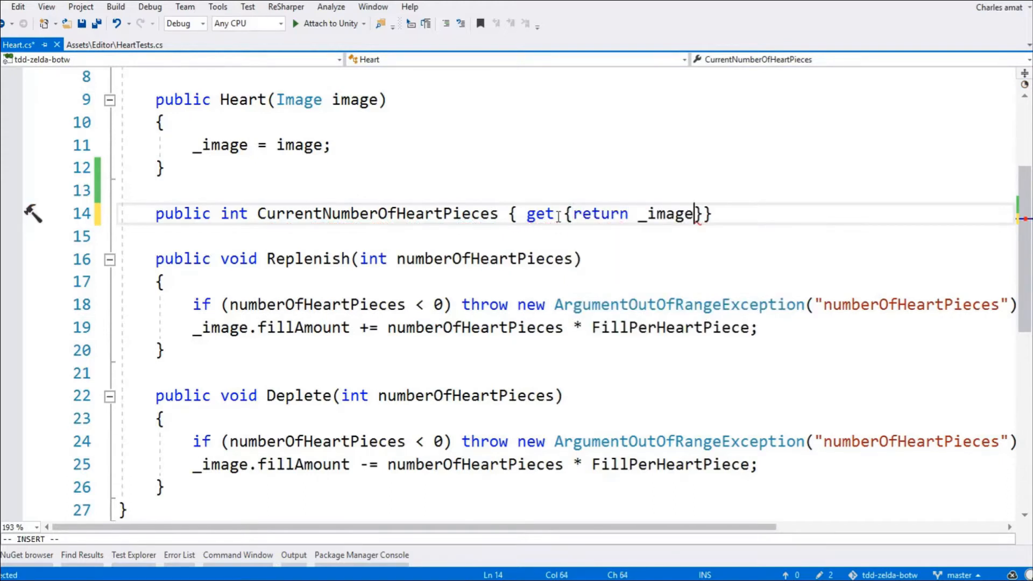
type(".filla")
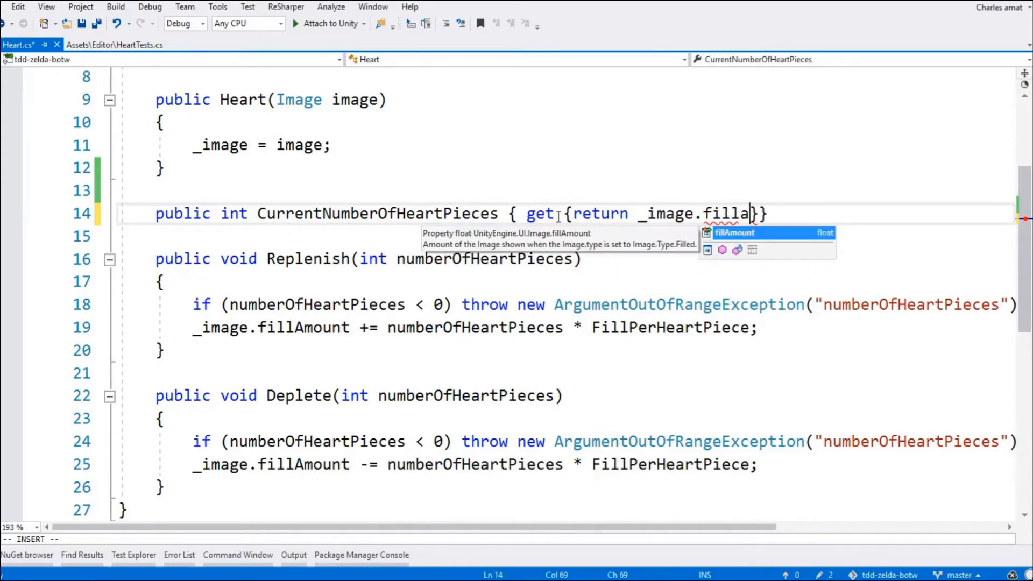
type("Amount*")
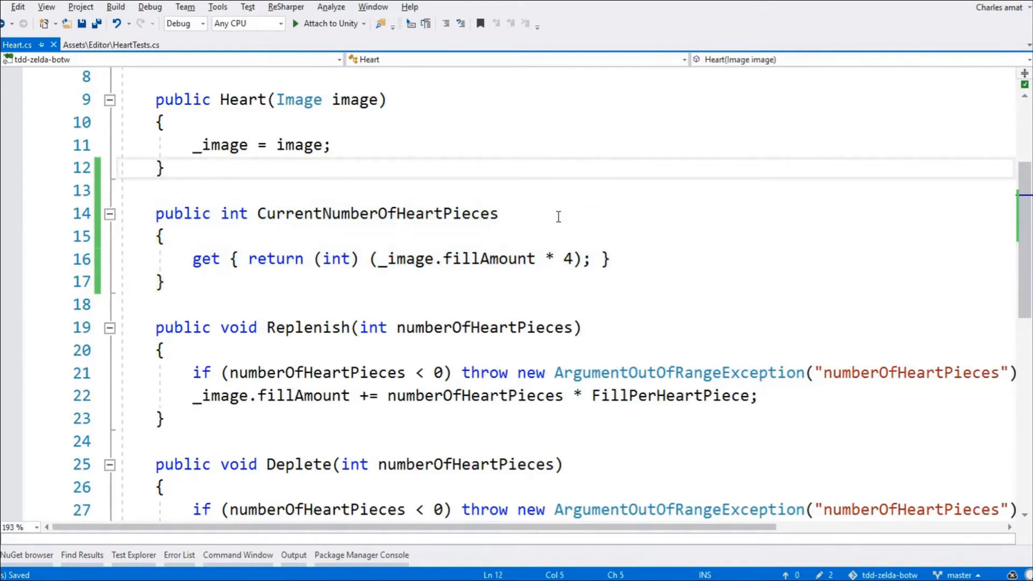
key("alt+tab")
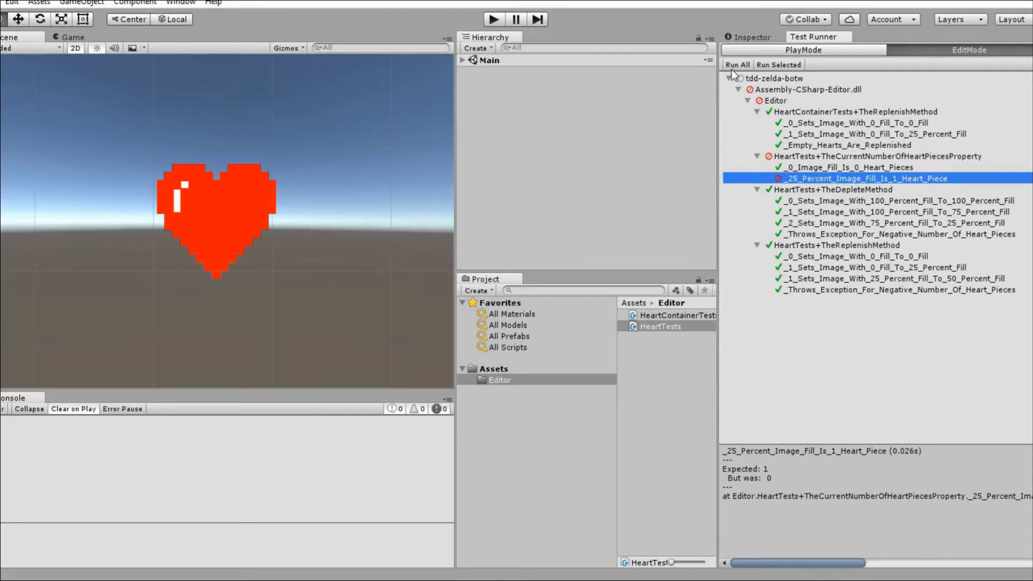
left_click(736, 64)
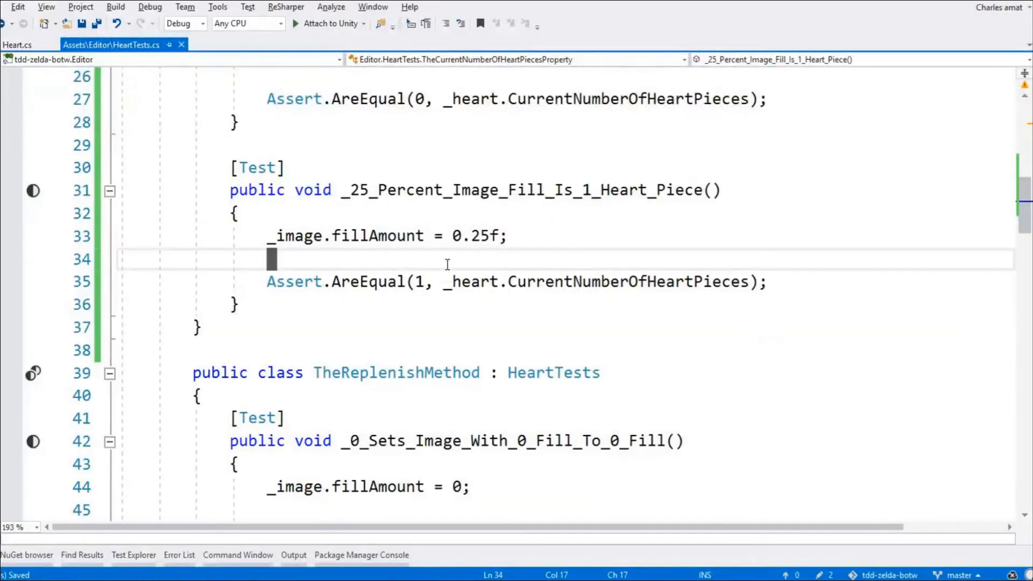
Step: Add a [Test] method _75_Percent_Image_Fill_Is_3_Heart_Pieces to HeartTests
type("[Test")
type("public v")
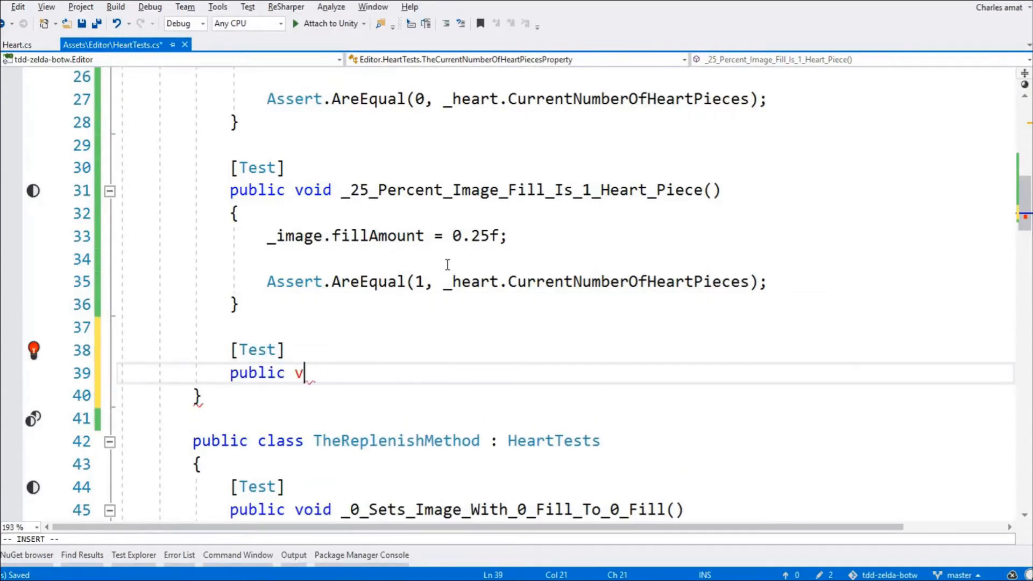
type("oid _7")
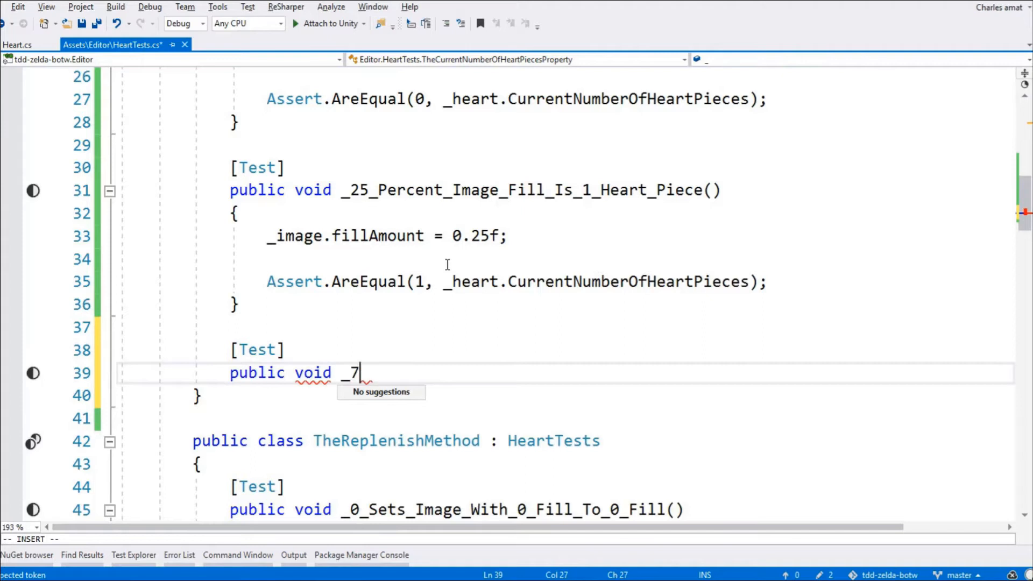
type("5_Percent")
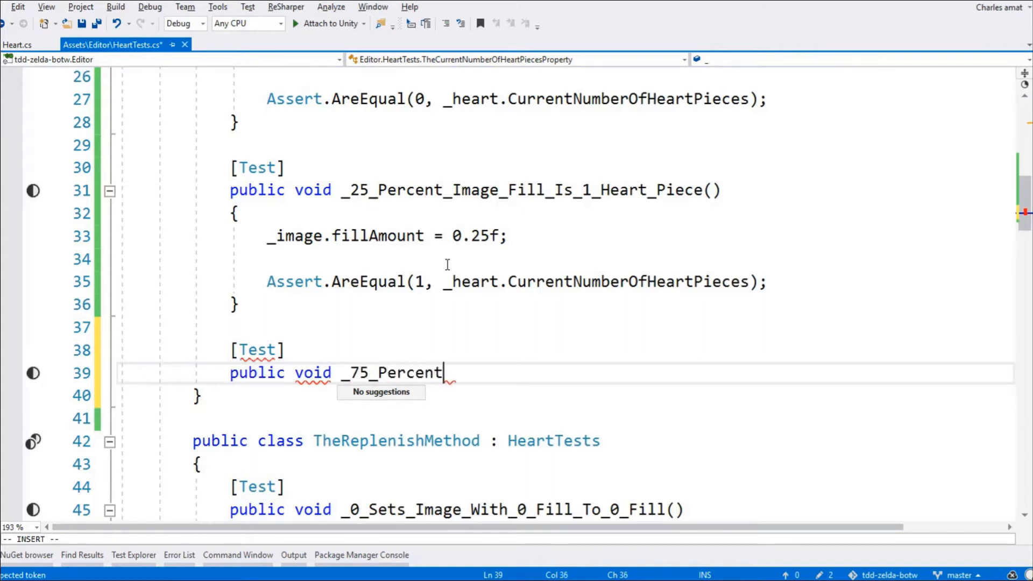
type("_Image_Fill")
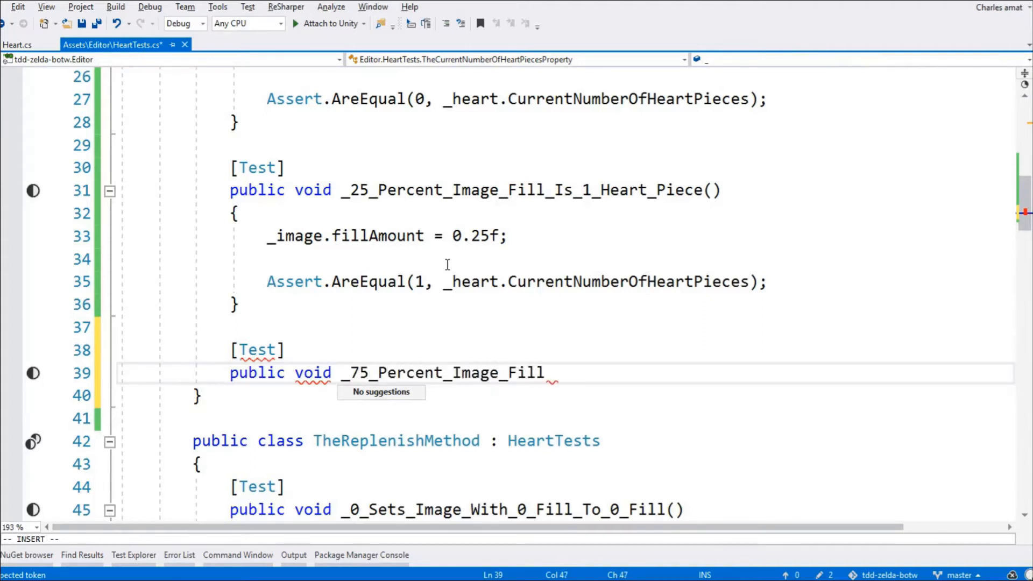
type("_")
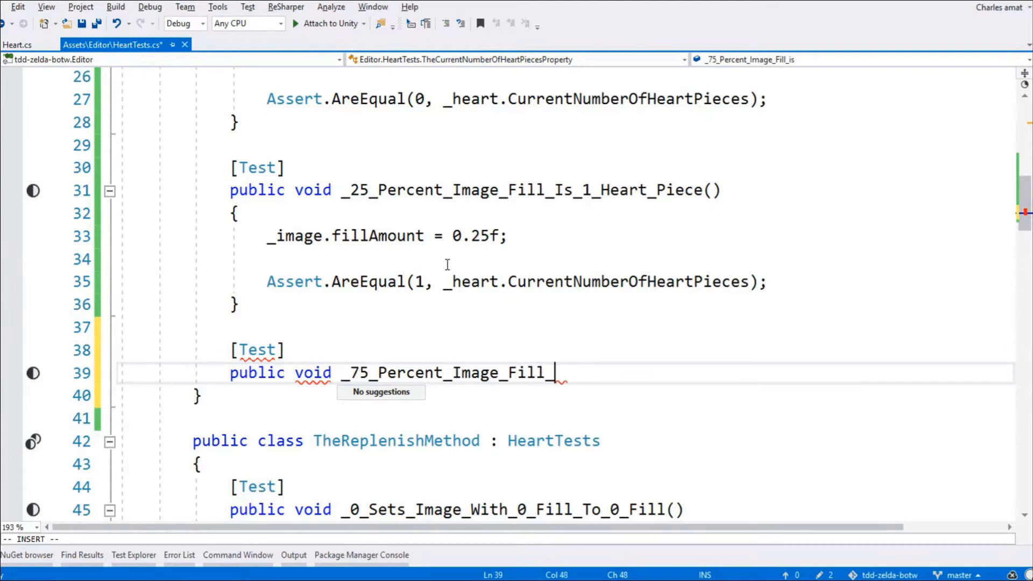
type("Is_3_Hea")
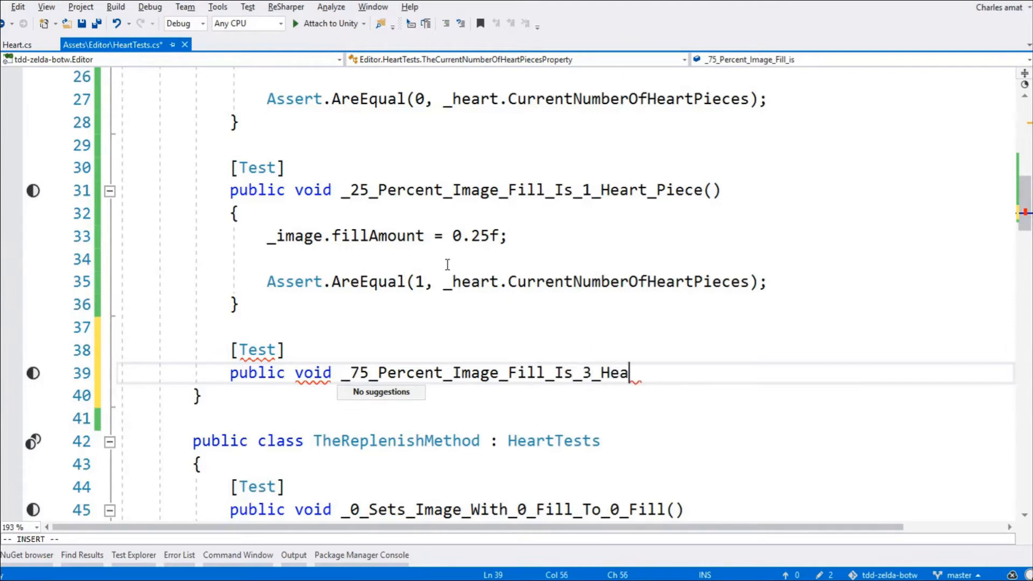
type("rt_Pieces(")
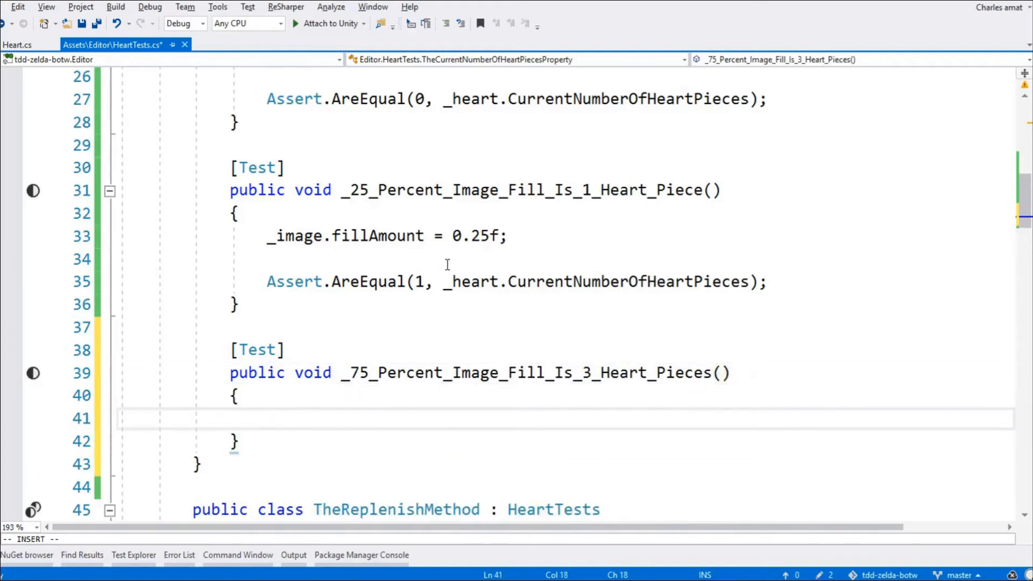
Step: Set _image.fillAmount = 0.75f in the new test's body
type("_image.fillAmount")
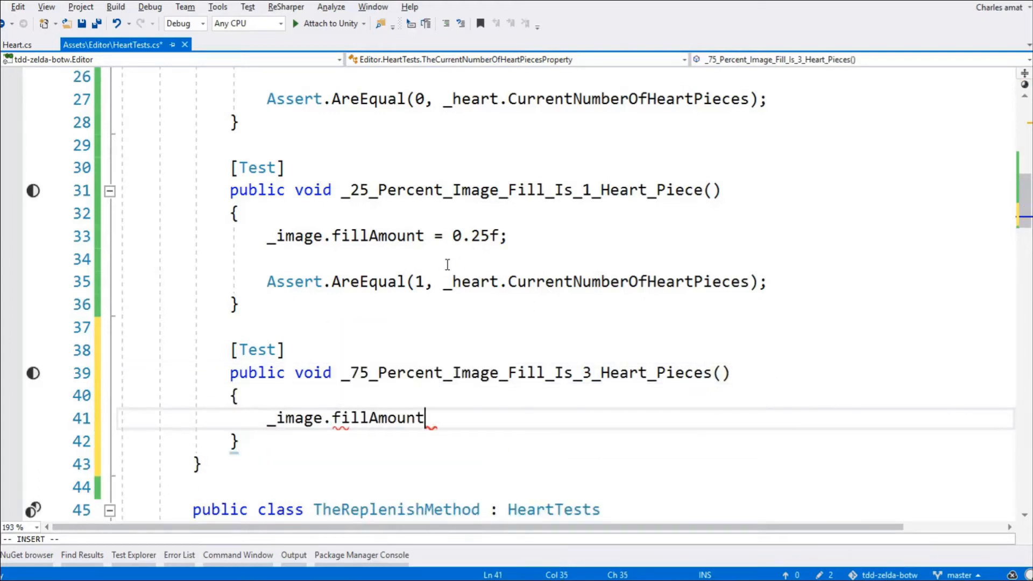
type("= 0.7")
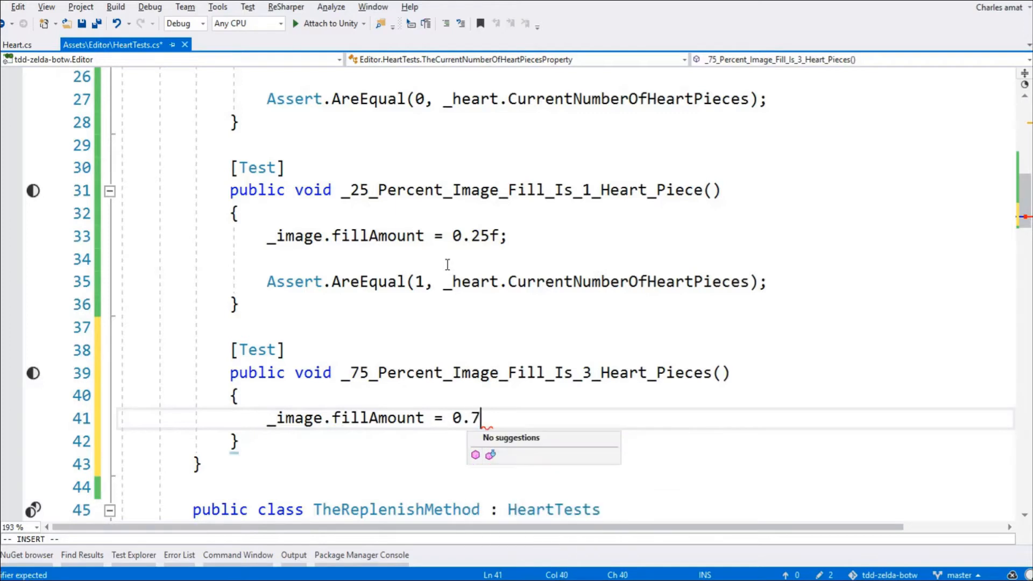
type("5")
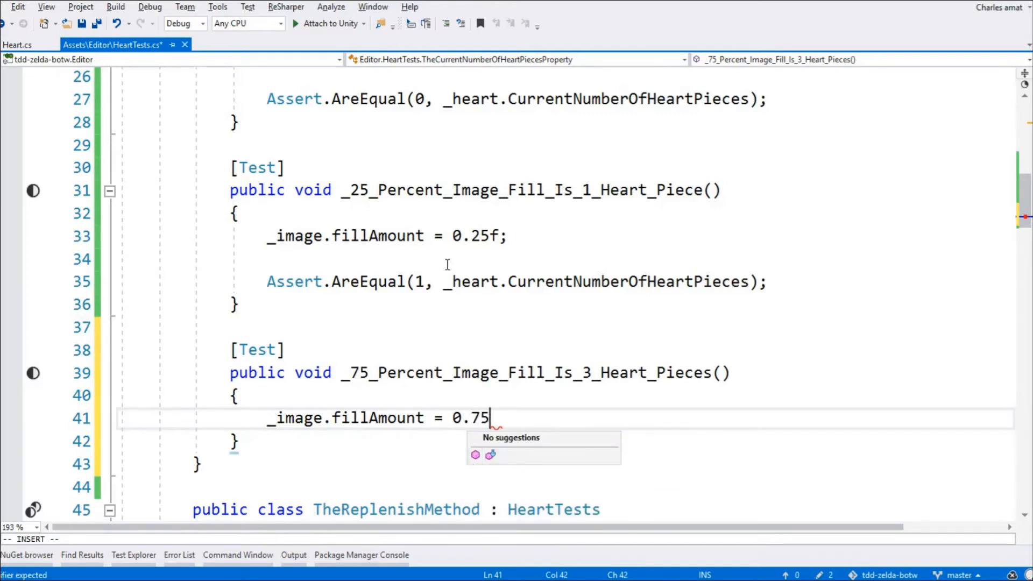
type("f;")
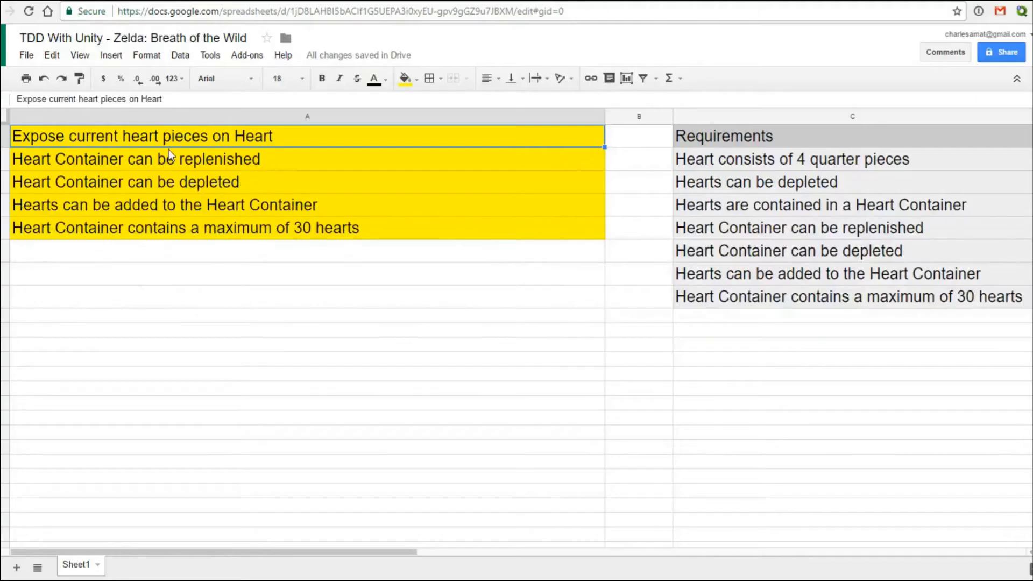
Step: Recolour the 'Expose current heart pieces on Heart' row with a new fill colour
left_click(404, 79)
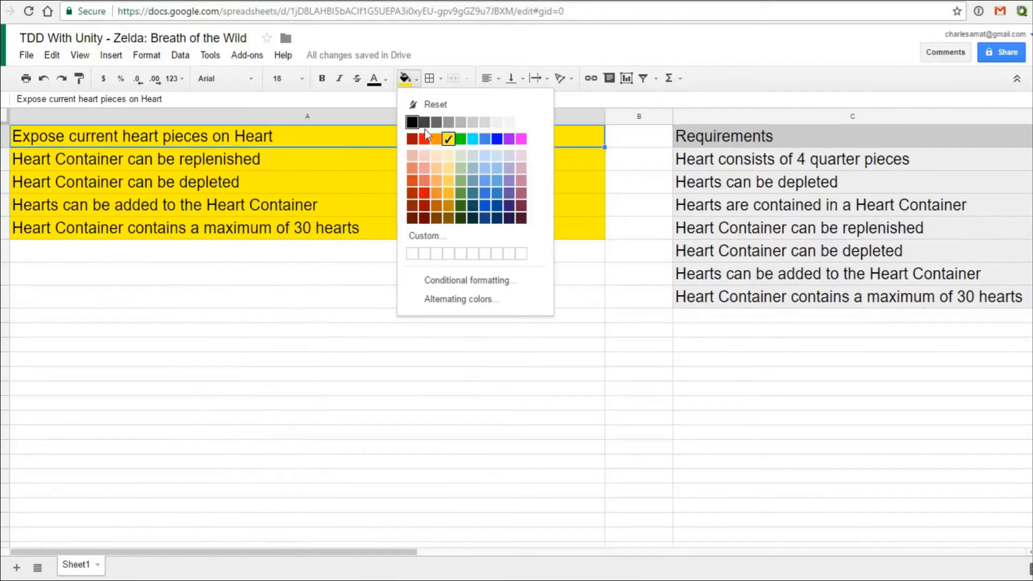
left_click(460, 138)
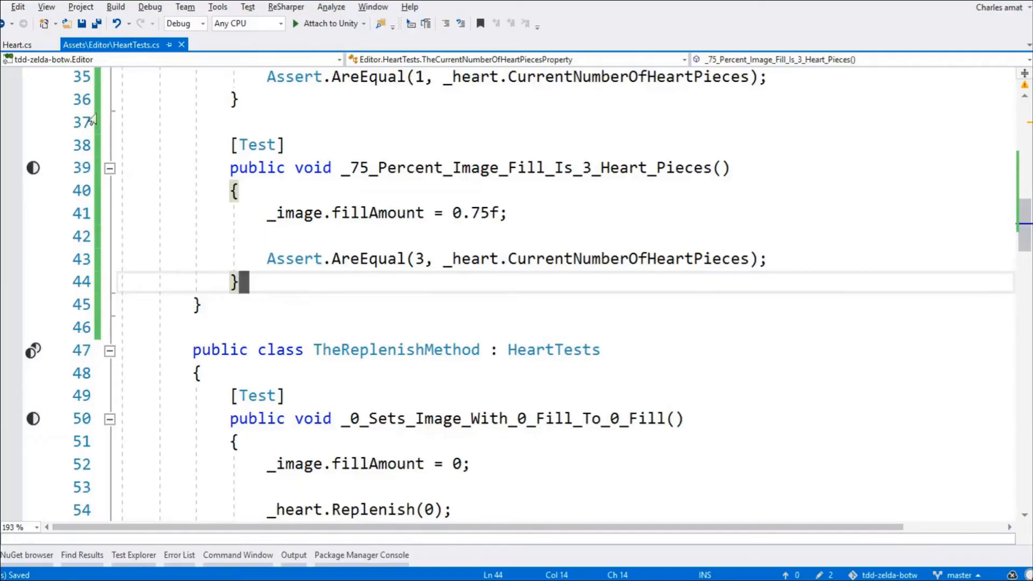
Step: Extract the literal 4 in Heart.cs into constant HeartPiecesPerHeart, then open HeartContainerTests.cs
left_click(18, 45)
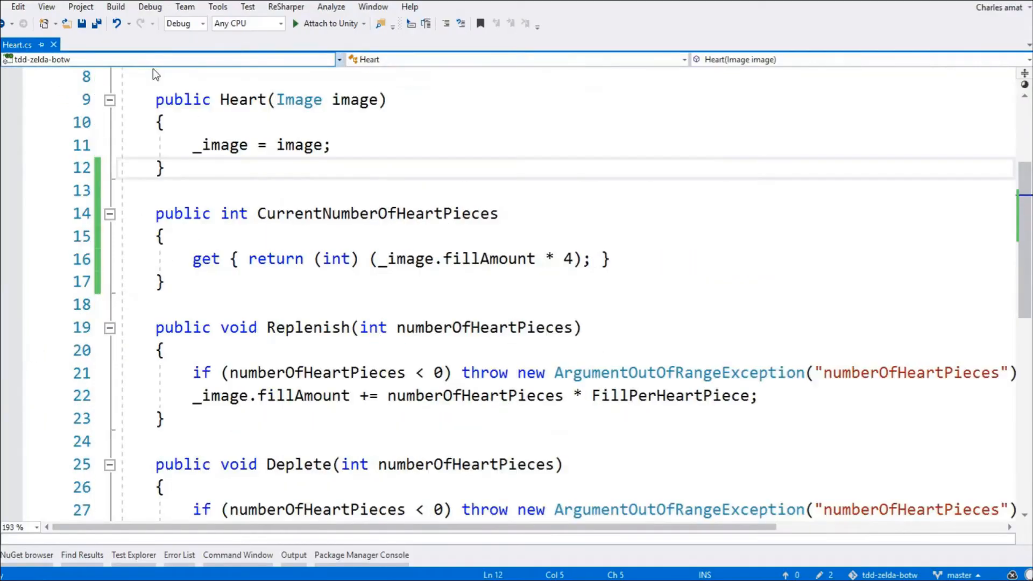
scroll("down", 3)
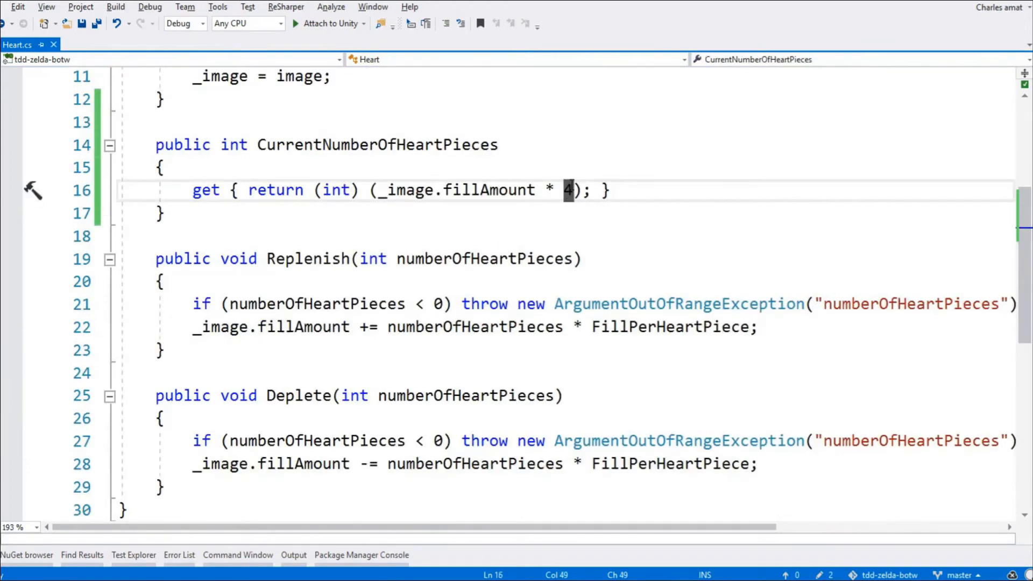
key("Left")
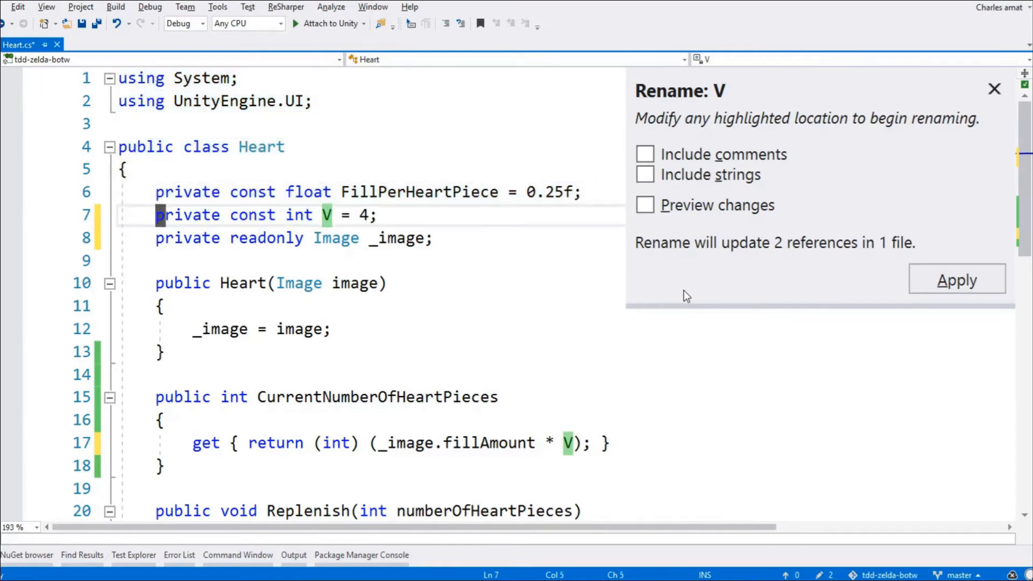
type("HeartP")
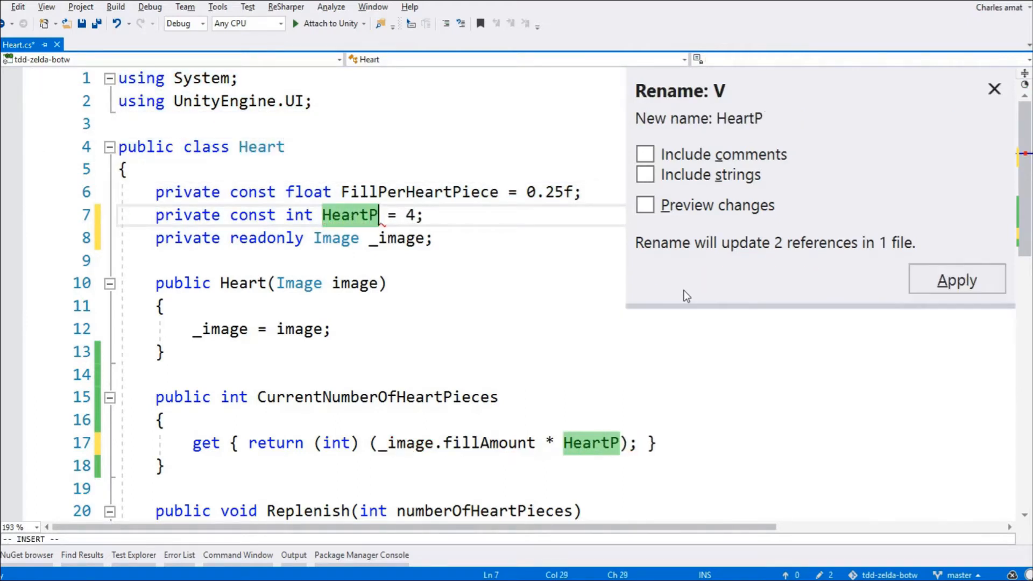
type("iecesPe")
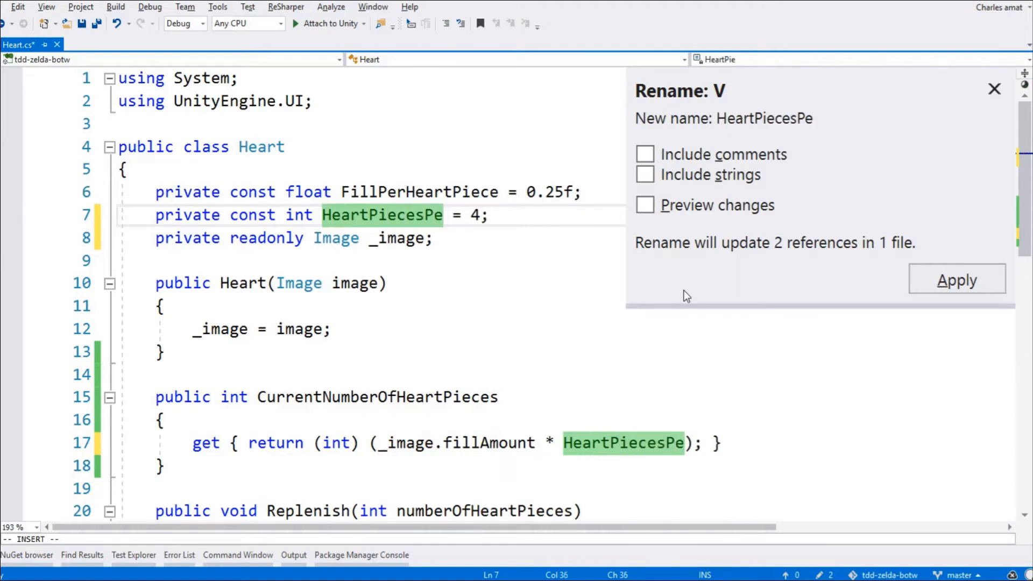
type("rHeart")
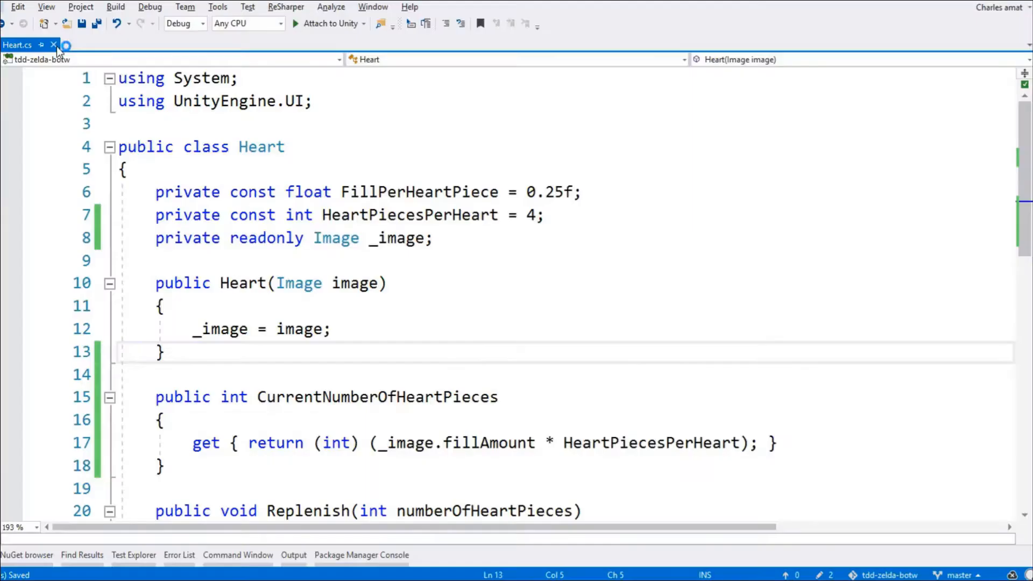
type("HeartTE")
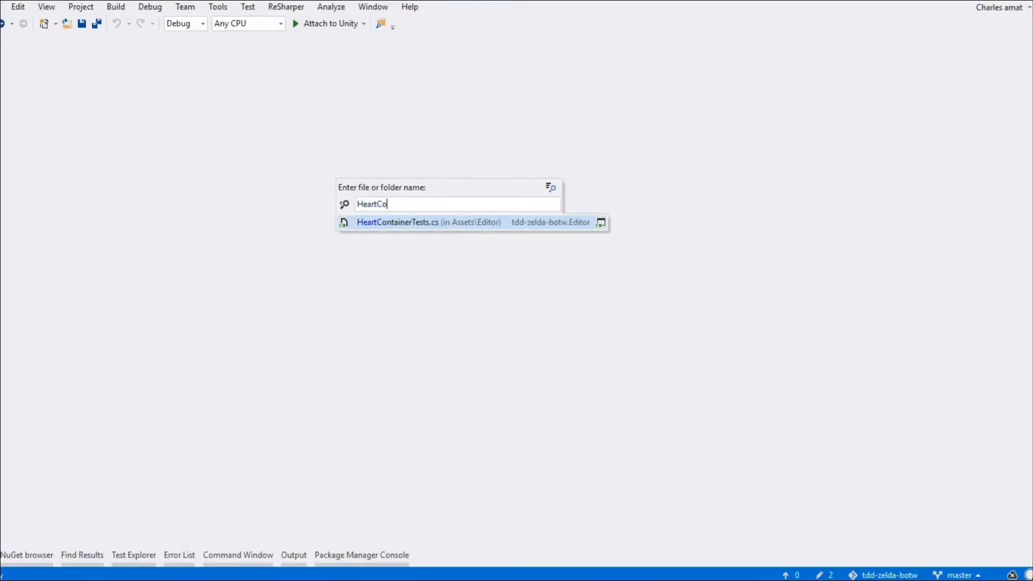
left_click(428, 222)
type("[Test")
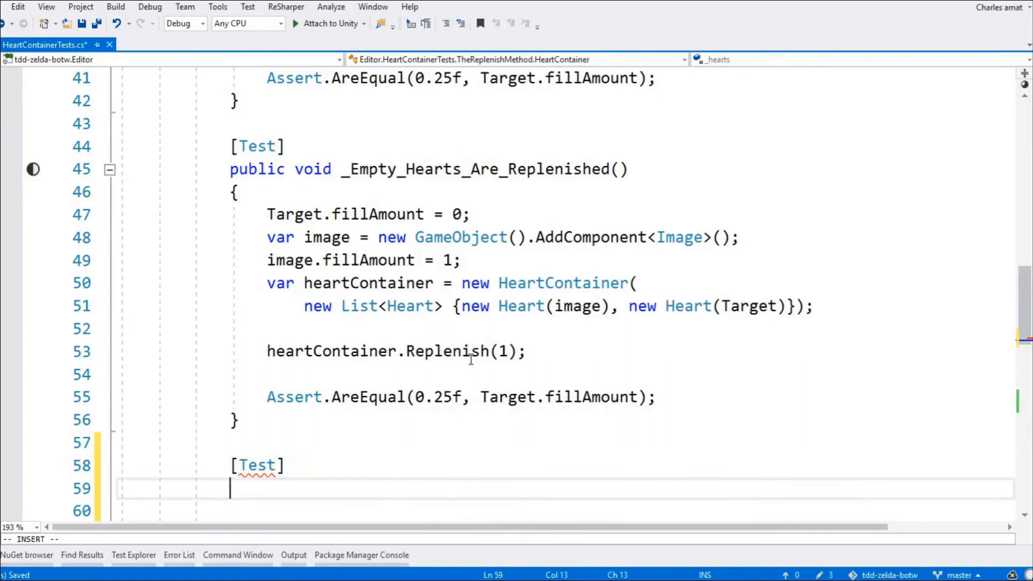
Step: Declare the public void _Hearts_Are_Replenished_In_Order() test method
type("public void _")
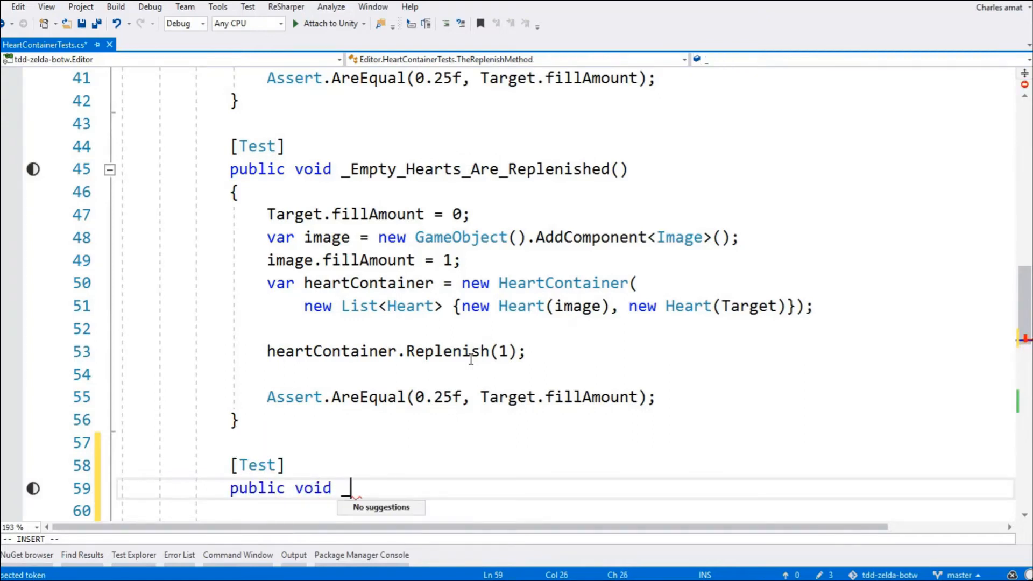
scroll("down", 3)
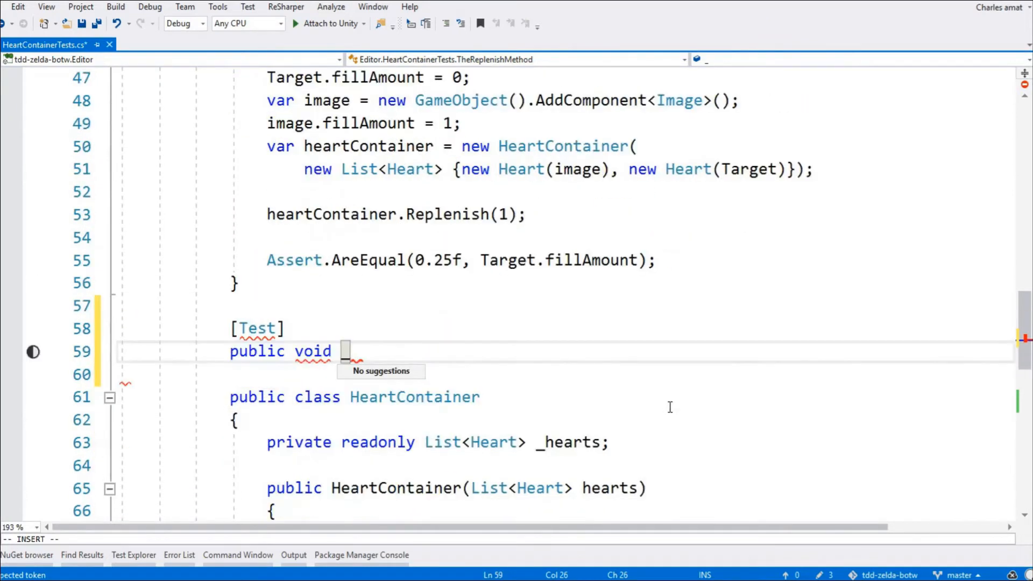
type("_Hea")
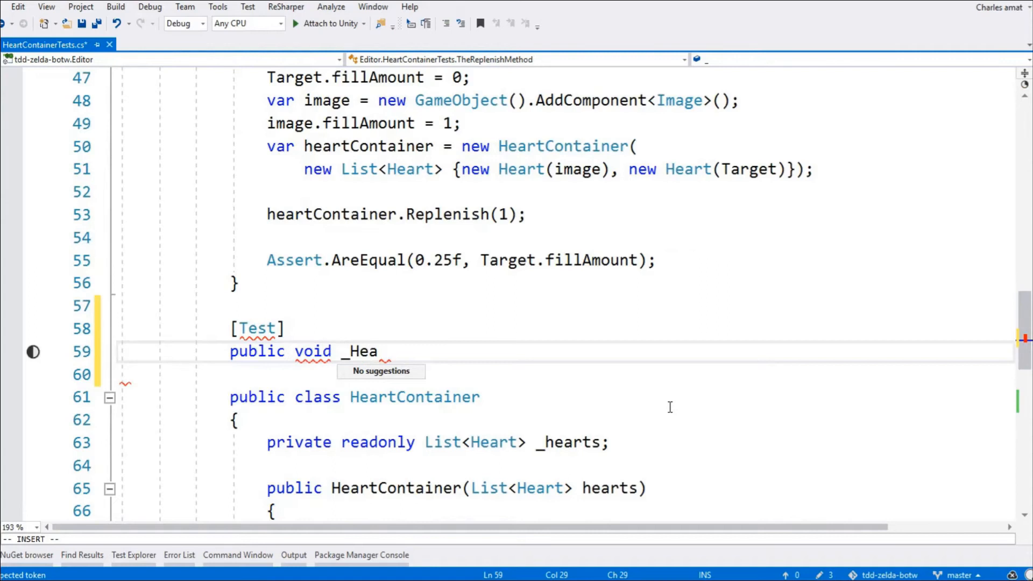
type("rts_A")
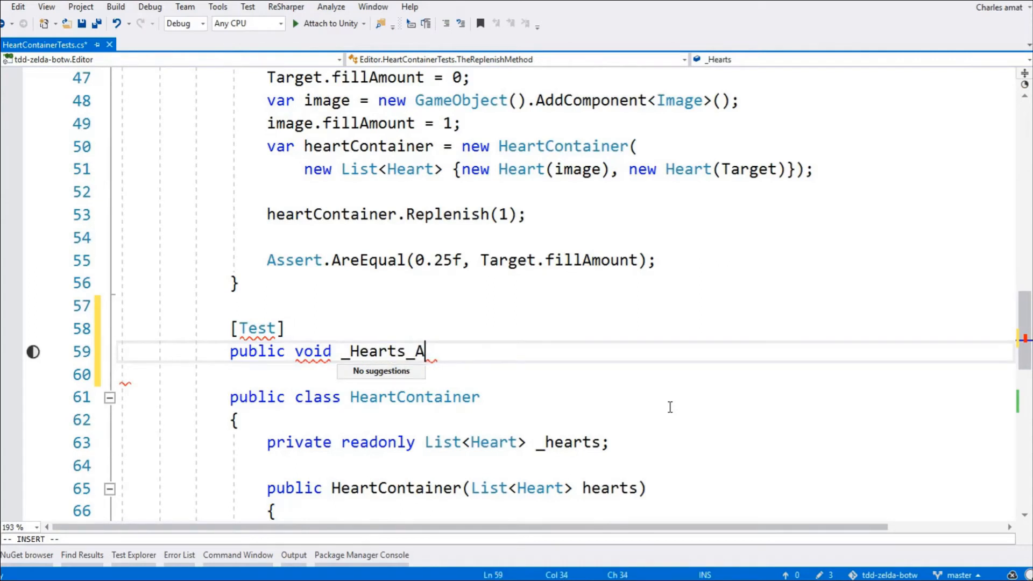
type("re_")
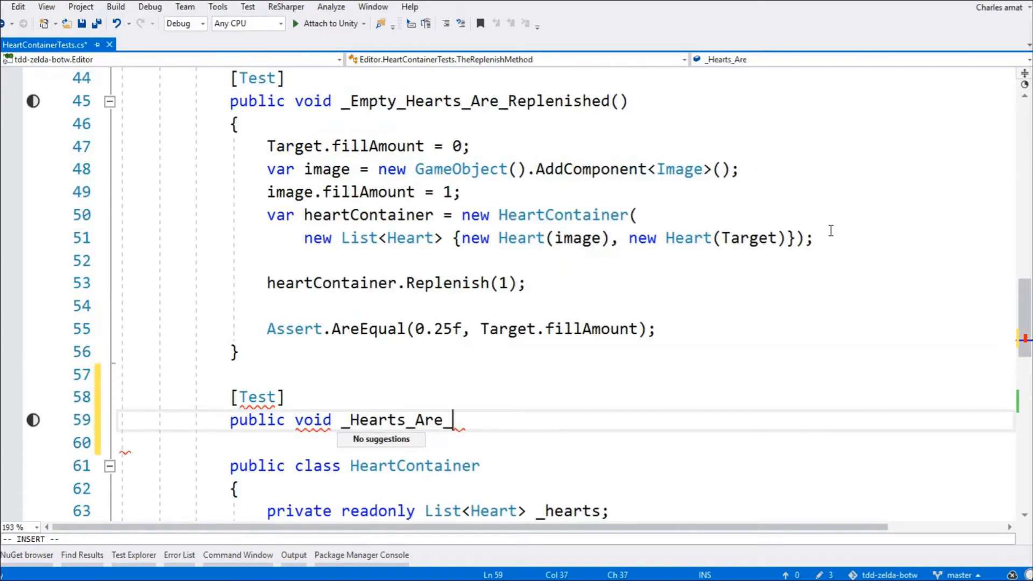
type("Replenishe")
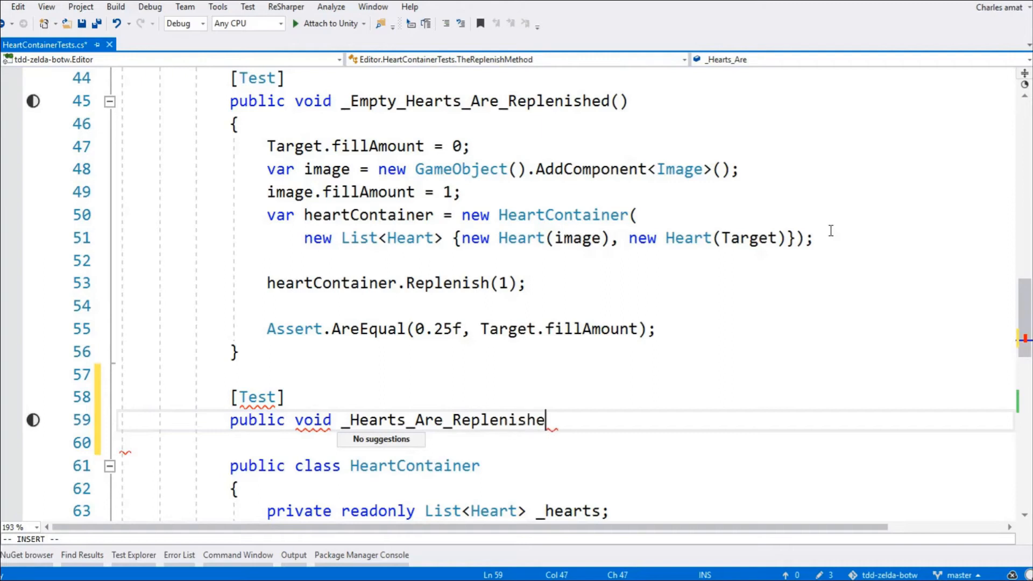
type("d_")
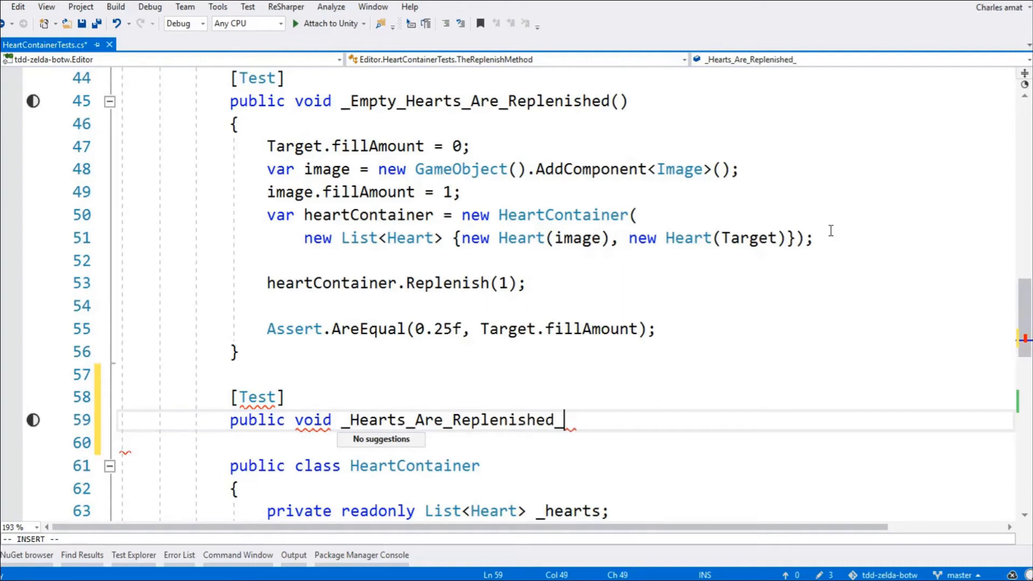
type("InOr")
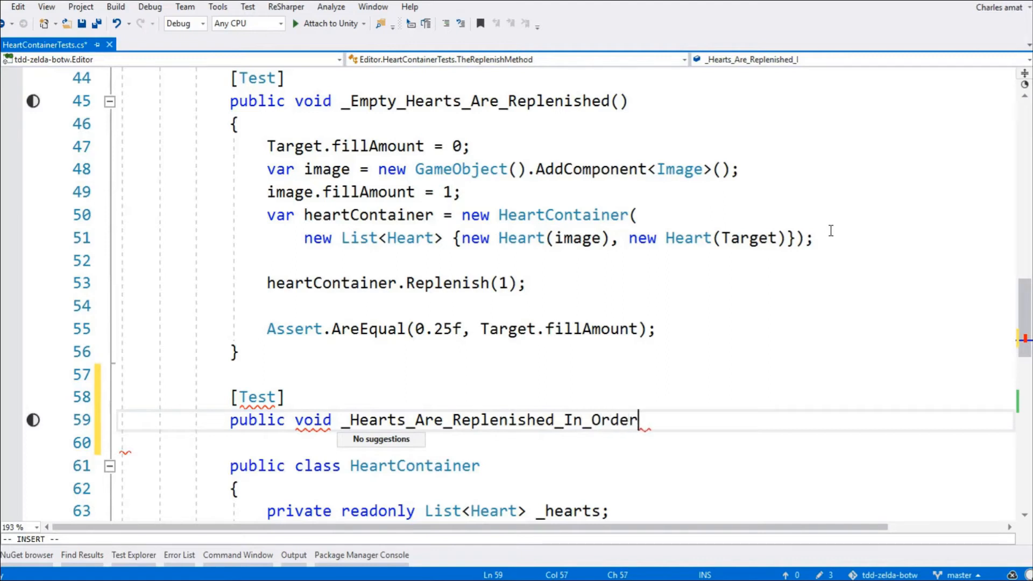
type("()")
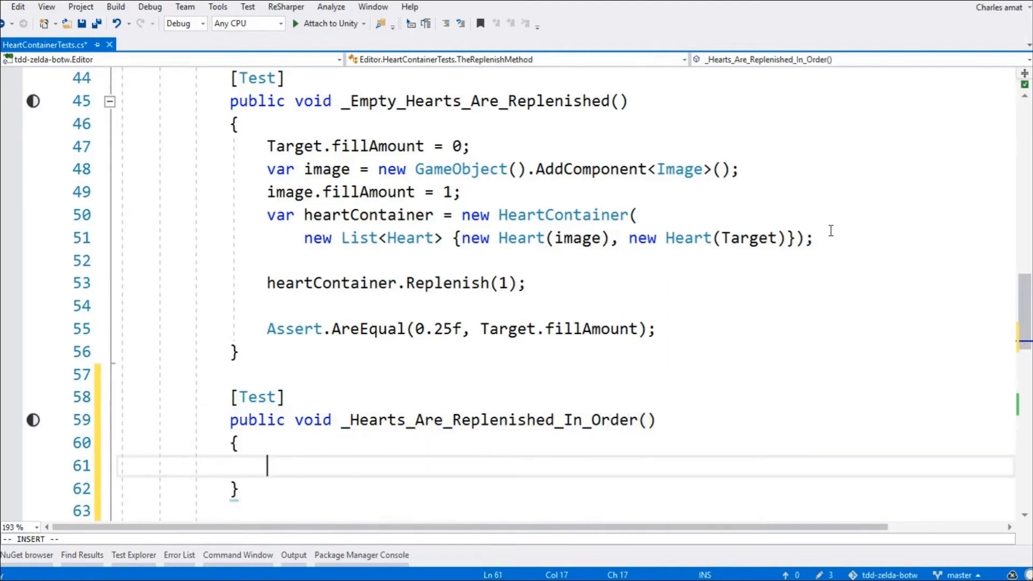
Step: Write the test body: a Target.fillAmount assert, new HeartContainer, Heart, and image
type("Assert.AreEqual(0, );")
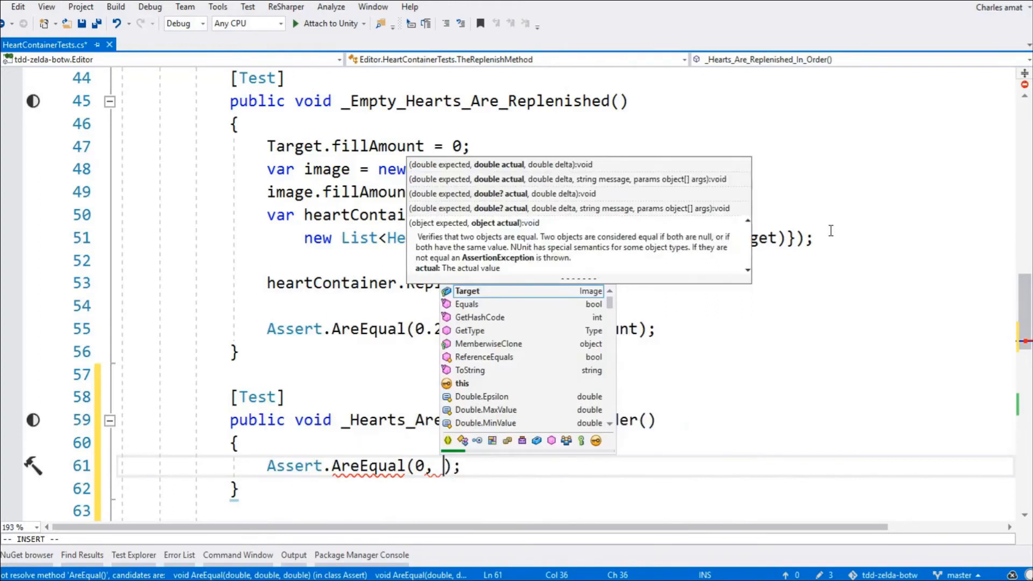
type("Target.fillAmount")
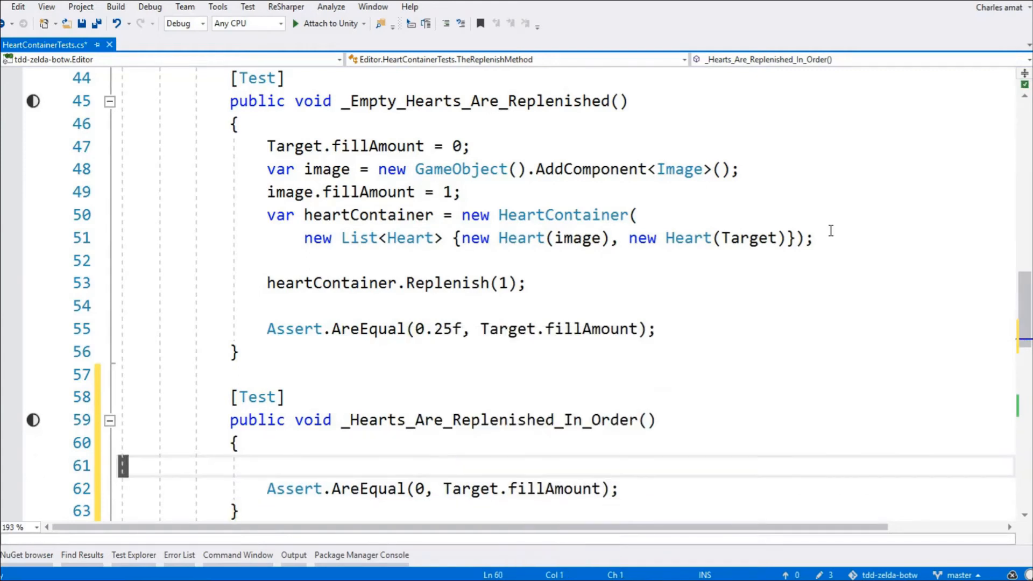
type("var heartContainer = new H")
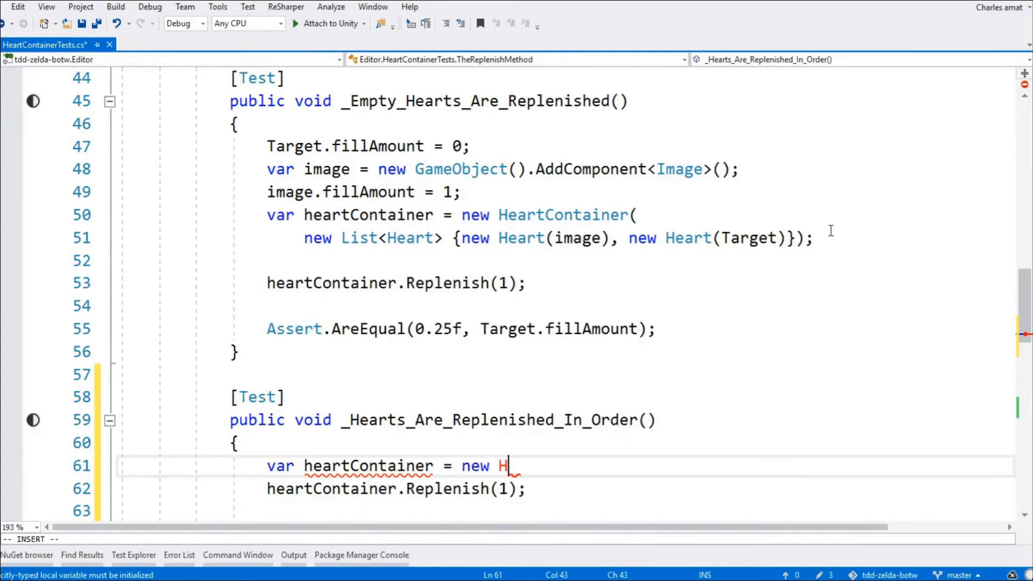
type("eartContainer")
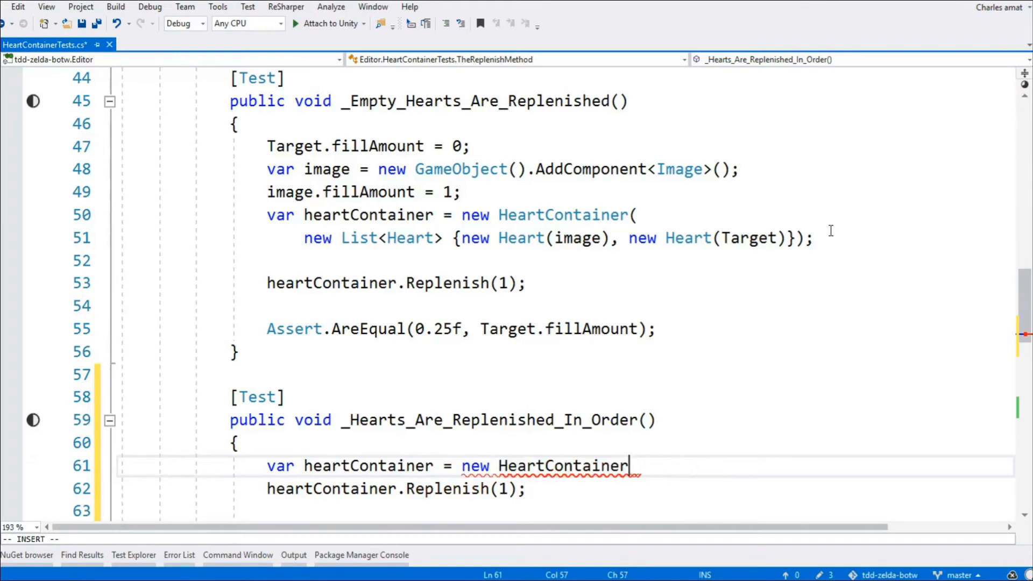
type("new List<Heart> { })")
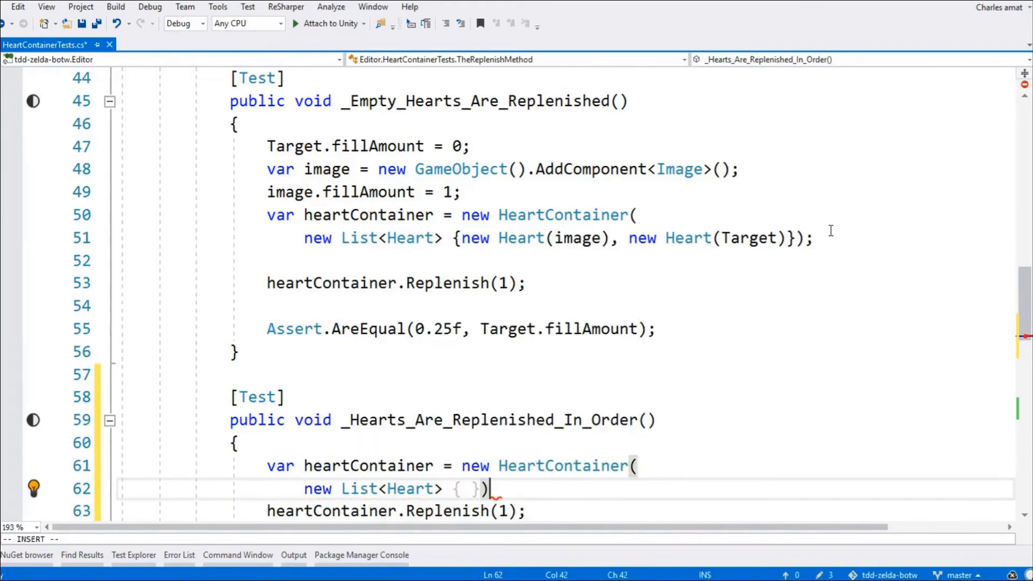
type("new Heart()")
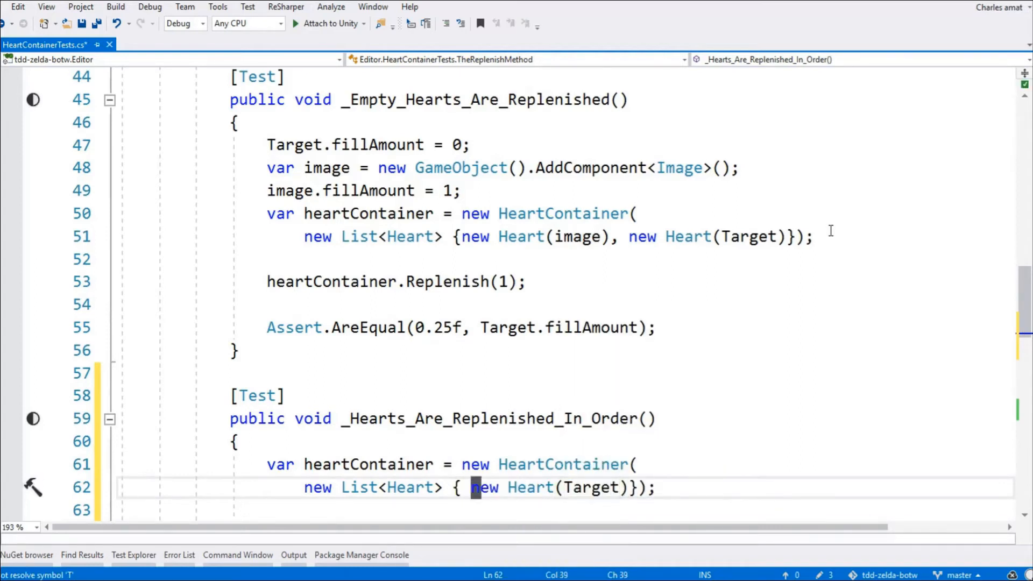
type("image), new Heart(")
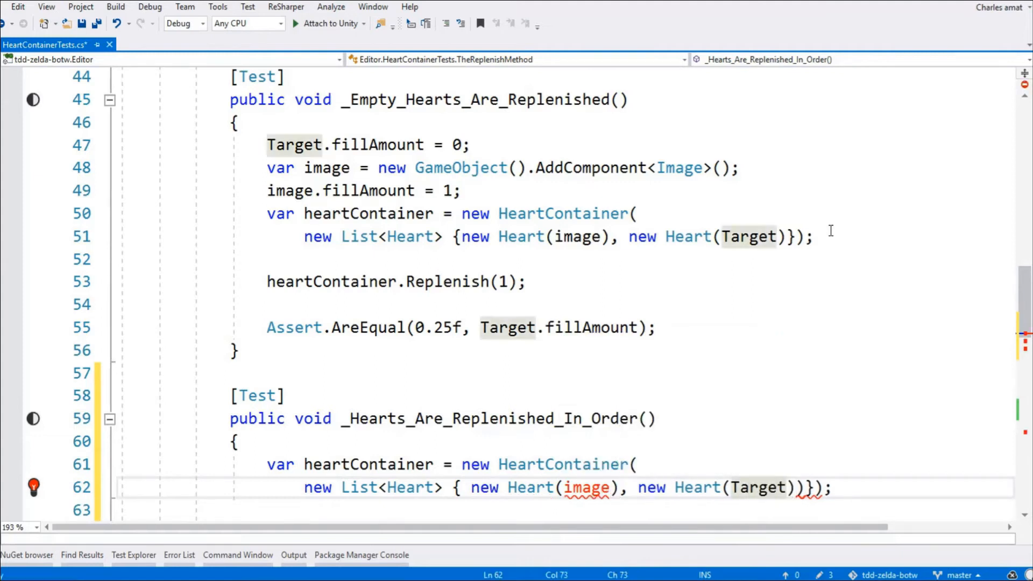
type("var")
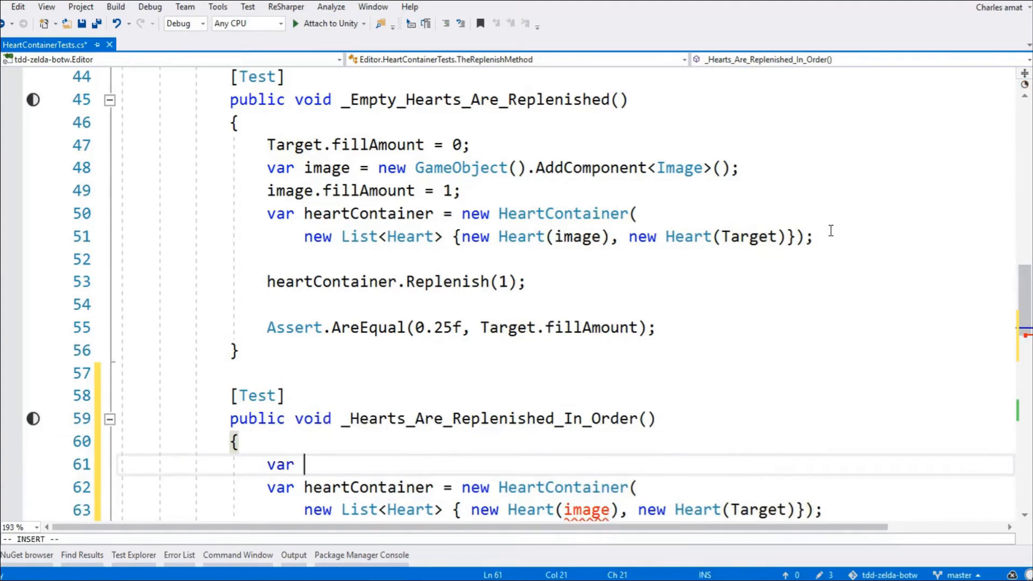
type("image = new GameObject().AddComponent<Image>();")
type("image.fillAmount = 0;")
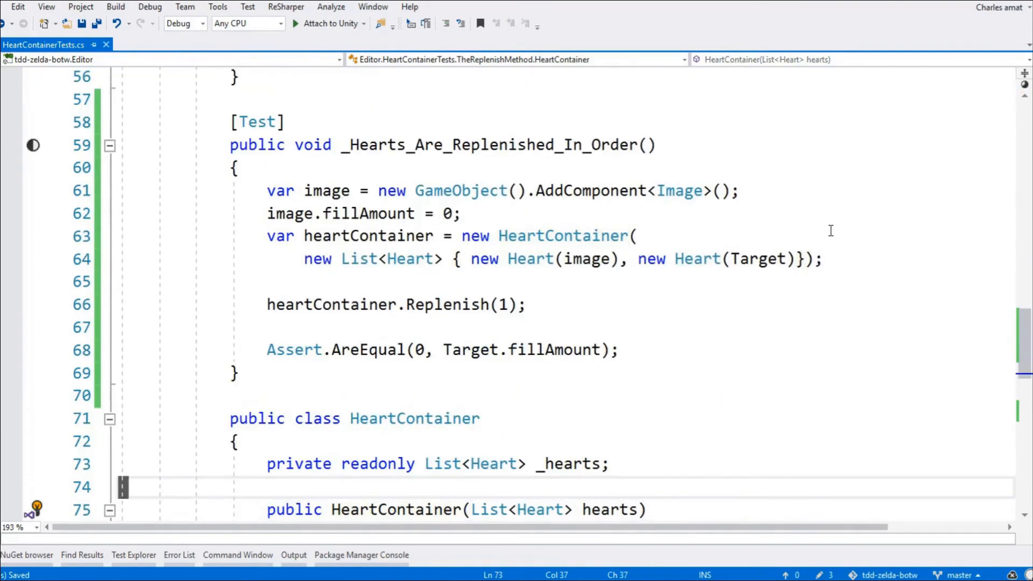
Step: Review HeartContainer.Replenish and run the Unity tests, seeing the new test fail
left_click(414, 418)
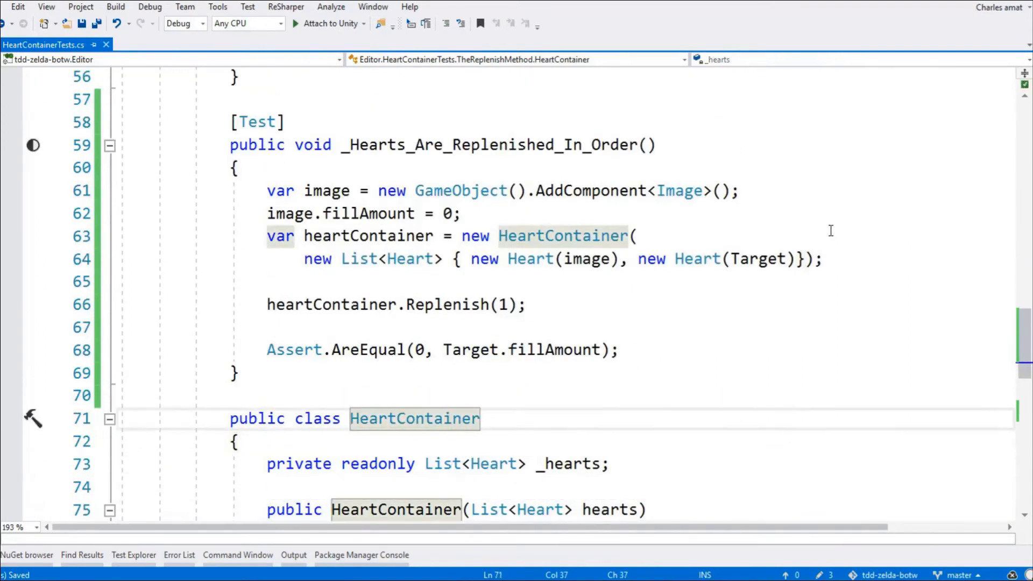
scroll("down", 3)
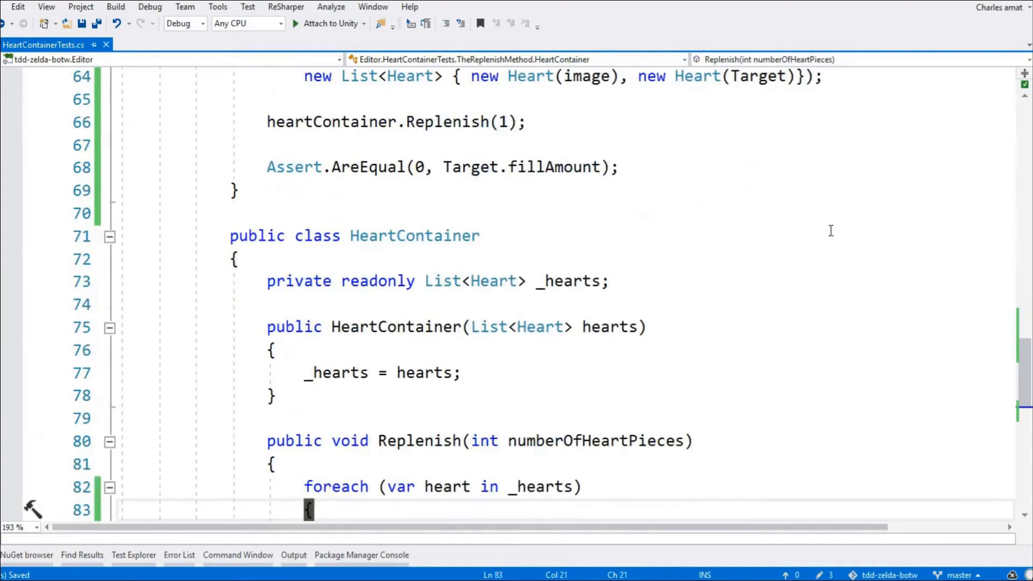
key("alt+tab")
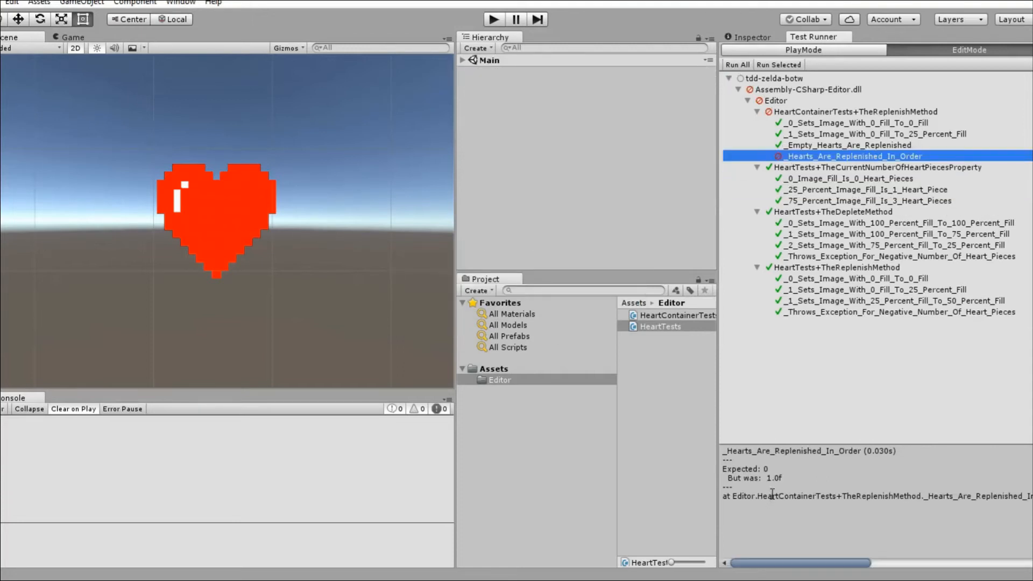
key("alt+tab")
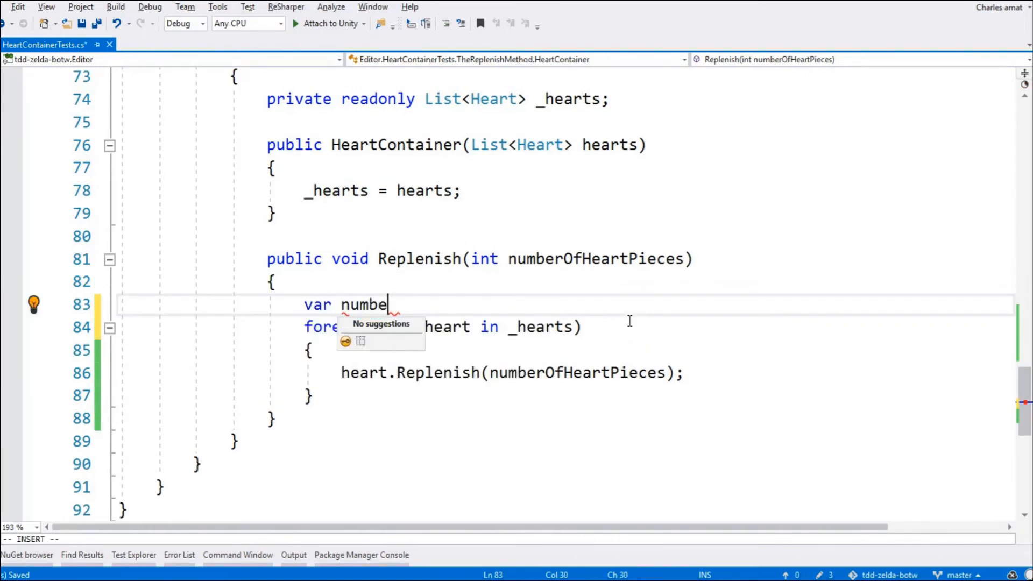
Step: Initialize numberOfHeartPiecesRemaining to numberOfHeartPieces in the Replenish method
type("rOfHeartP")
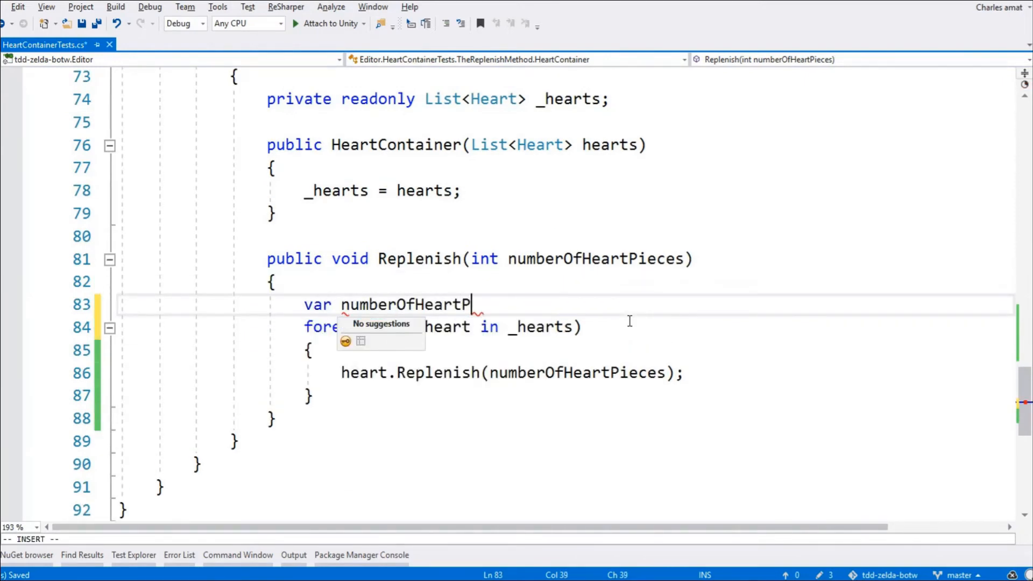
type("iecesRema")
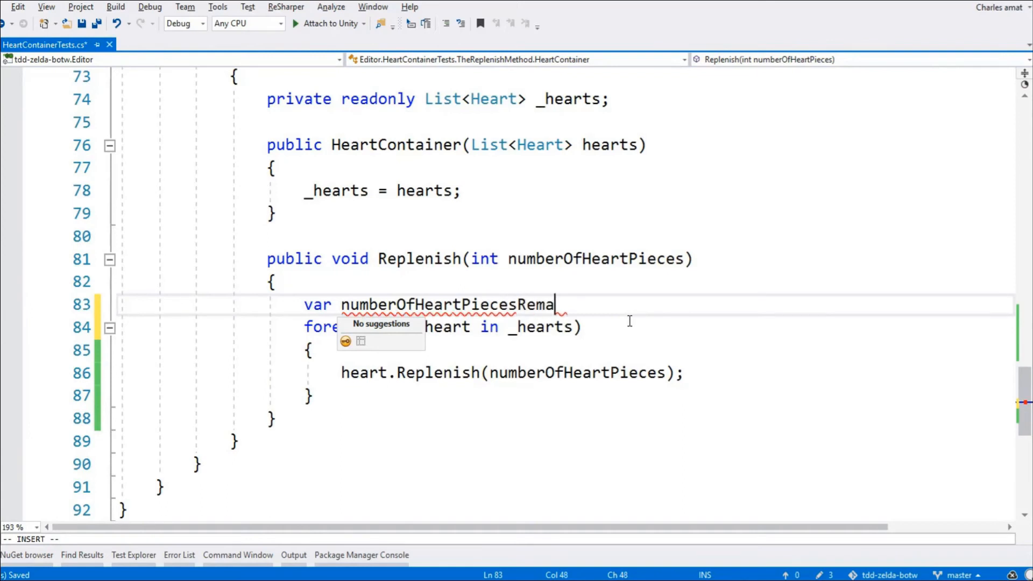
type("ining")
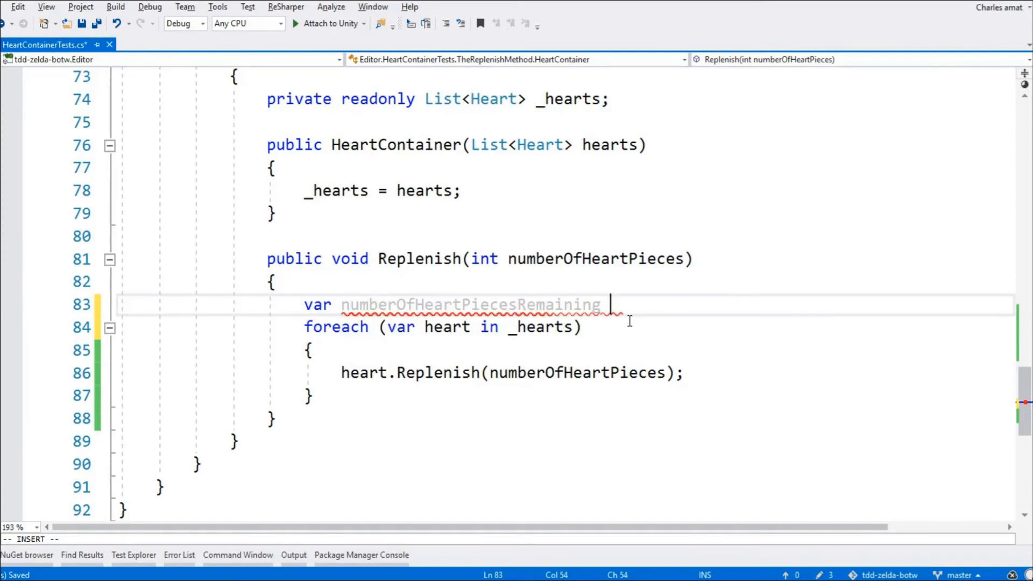
type("= numberOfHeartPieces;")
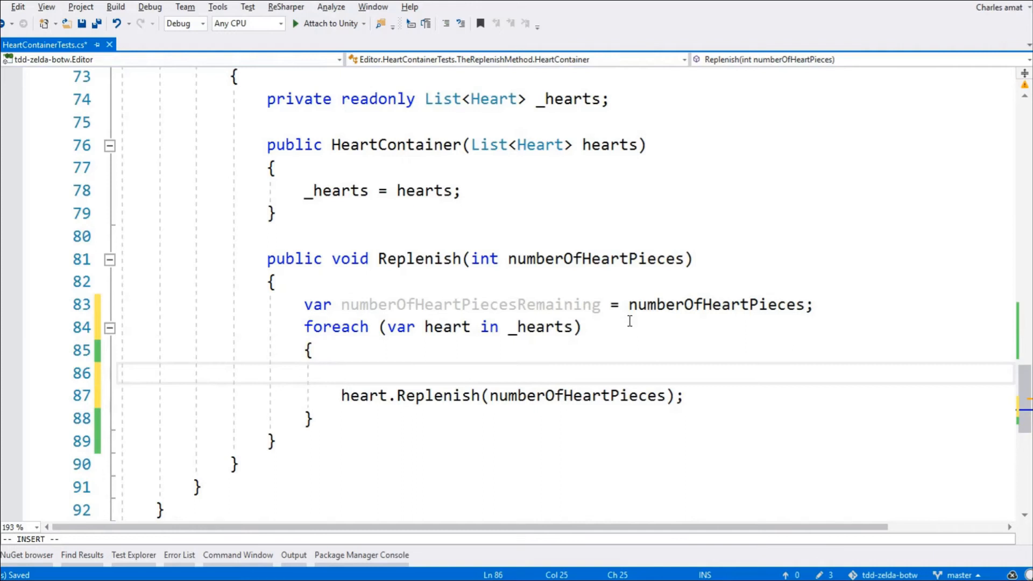
Step: Subtract 4 minus each heart's CurrentNumberOfHeartPieces from the remaining count, dropping redundant parentheses
type("nu")
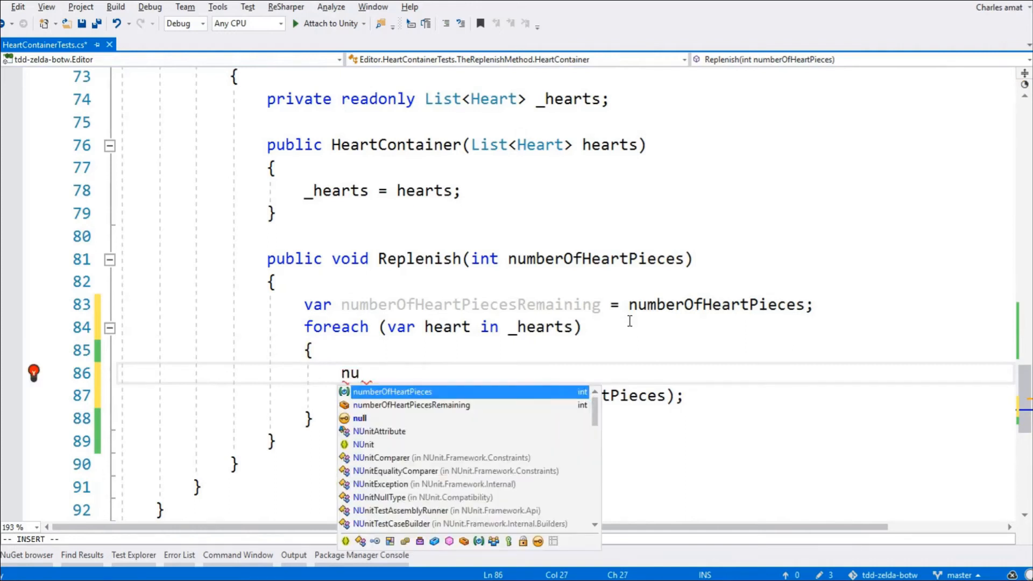
type("mberOfHeartPiecesRemaining -")
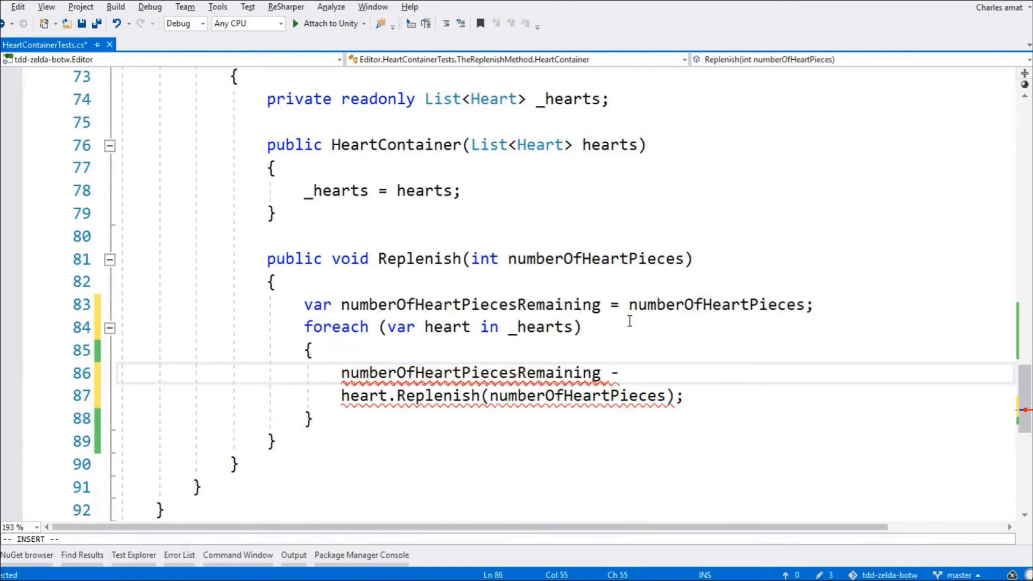
type("= (4 -")
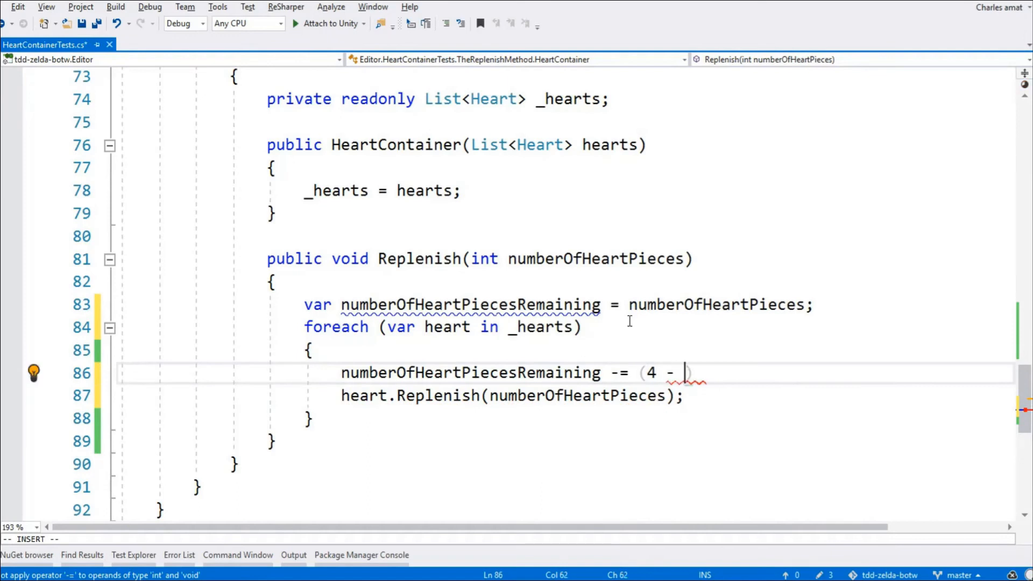
type("hear")
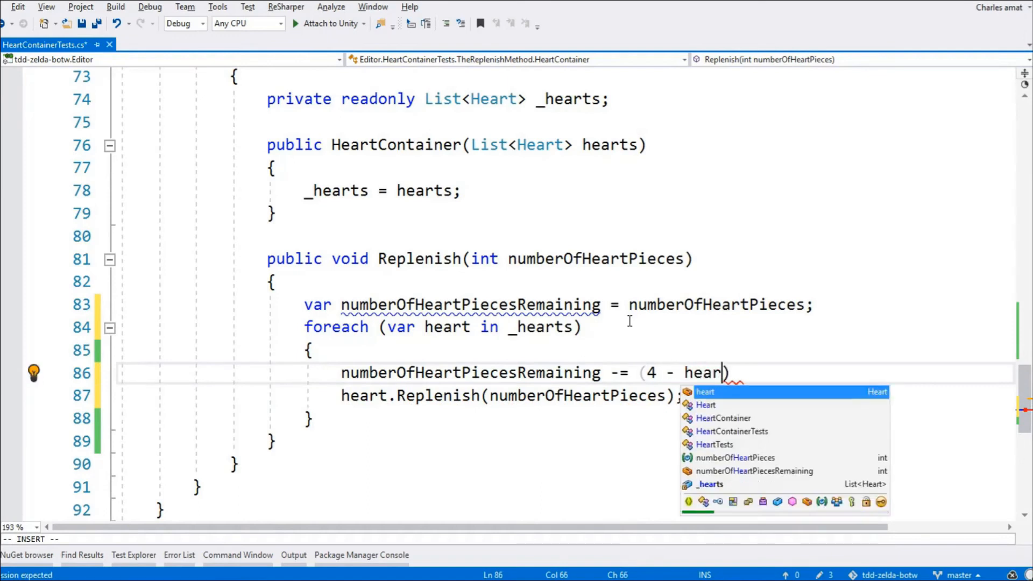
type(".CurrentNumberOfHeartPieces")
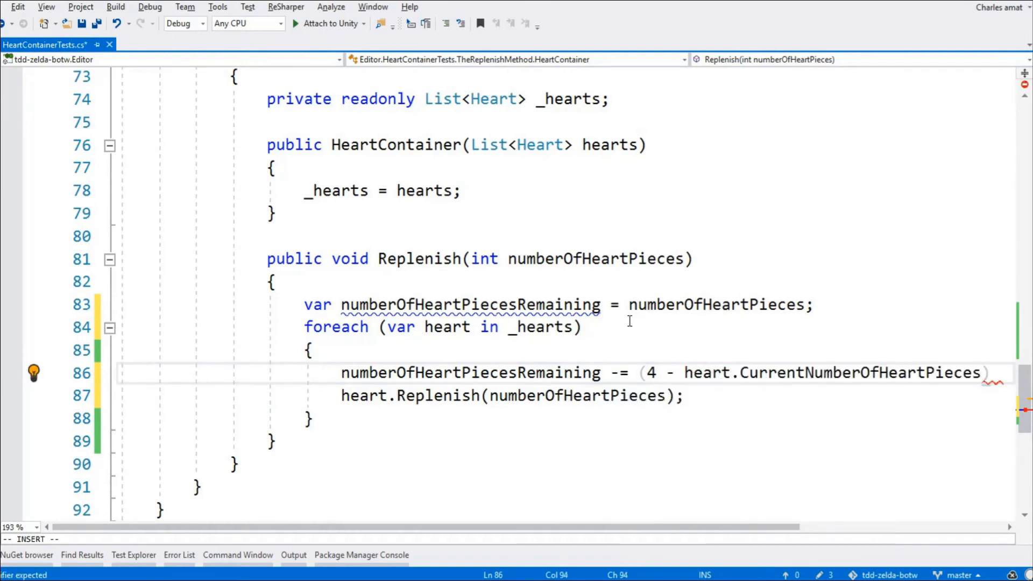
double_click(857, 372)
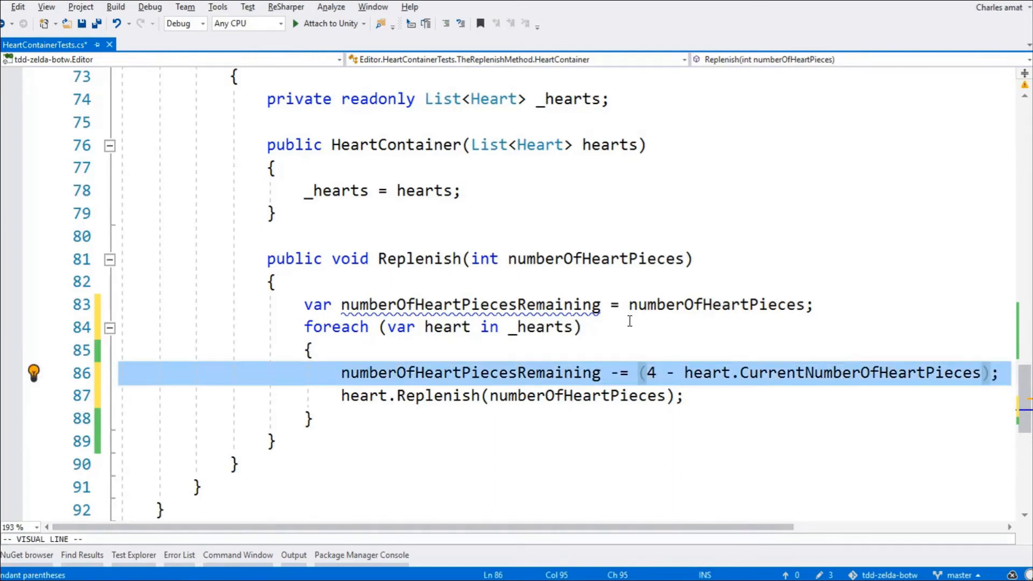
left_click(33, 372)
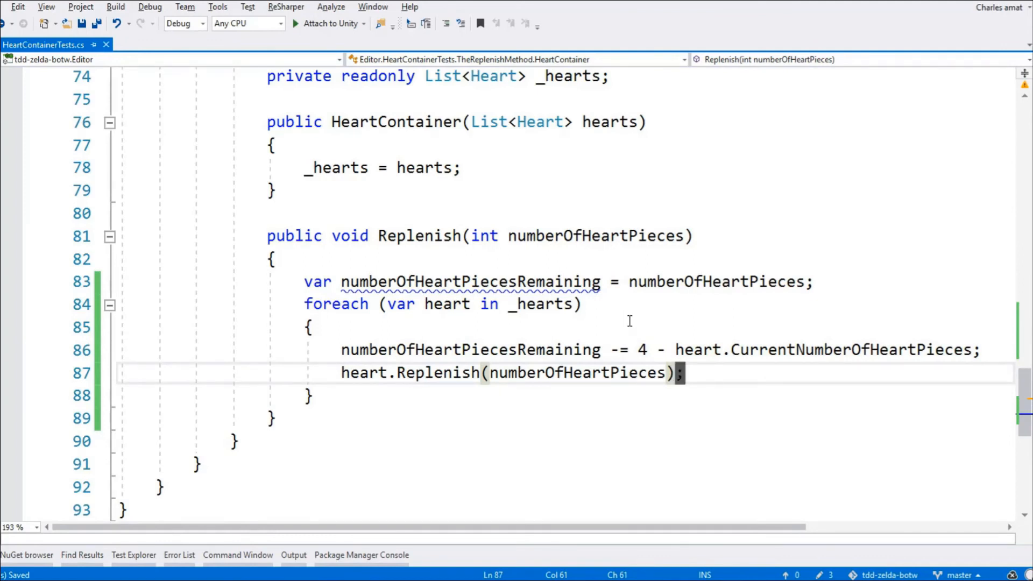
Step: Add an if (numberOfHeartPiecesRemaining <= 0) check after heart.Replenish and review the failing test
left_click(680, 350)
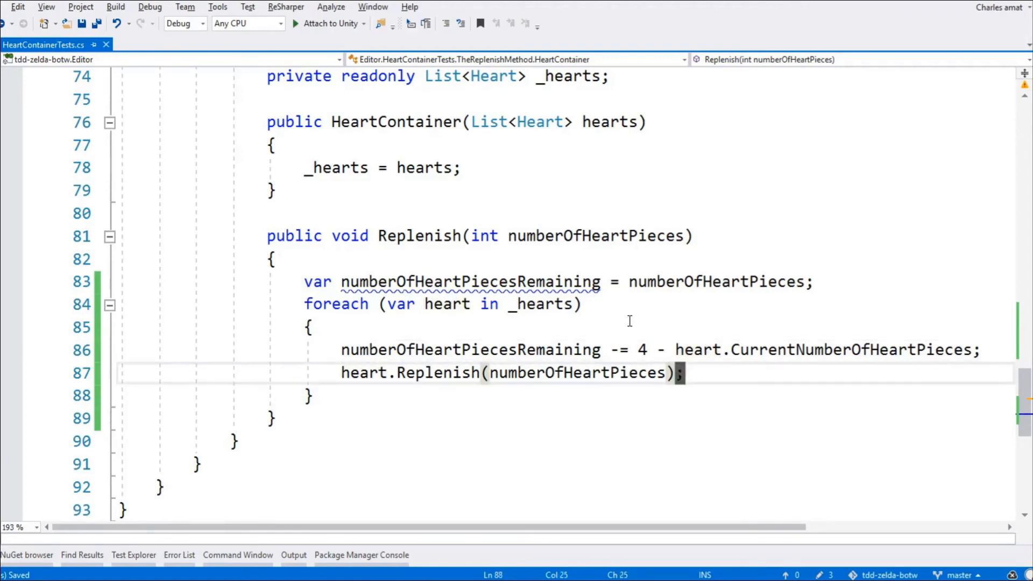
type("if (")
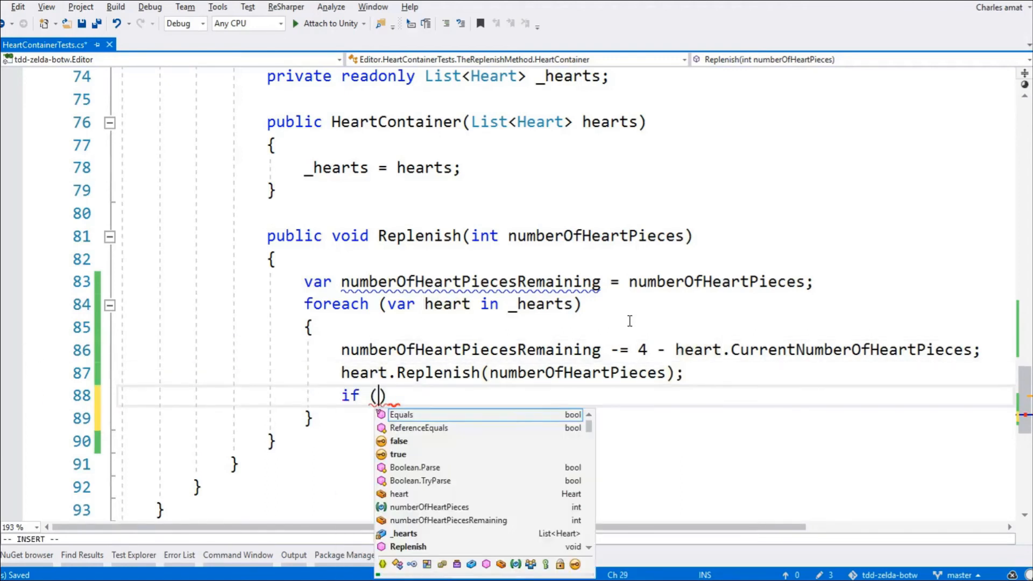
type("numberOfHeartPiecesRemaining")
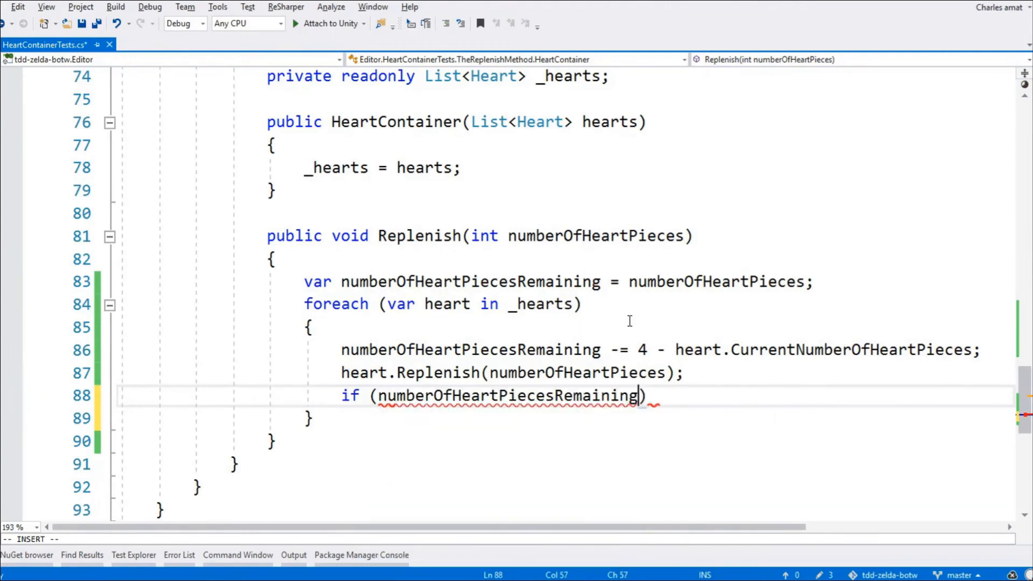
type("<=0")
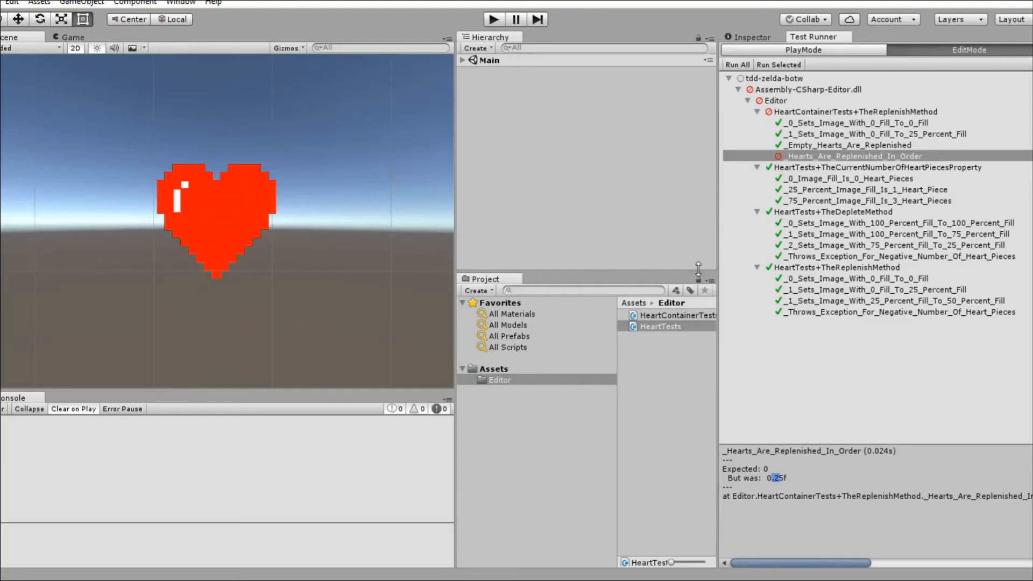
left_click(737, 64)
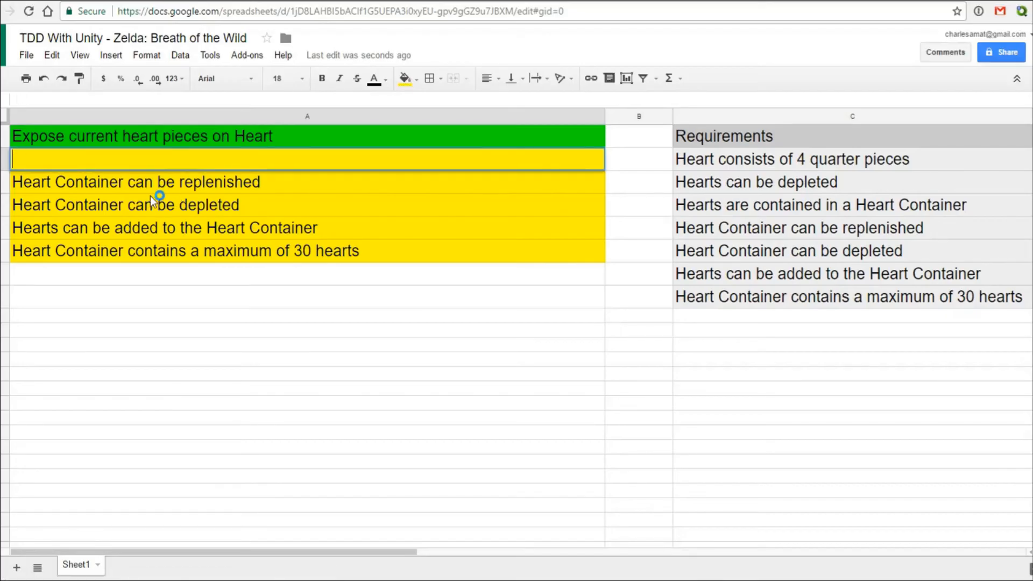
Step: Add the 'Replenish should rollover from full hearts to empty hearts' to-do and begin the next item
type("Replenish")
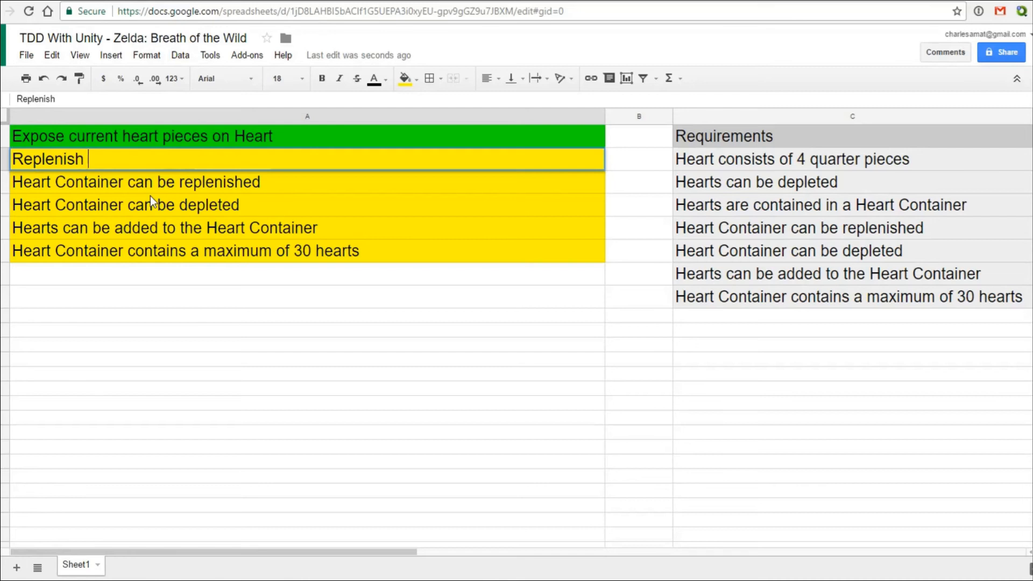
type("should rollover")
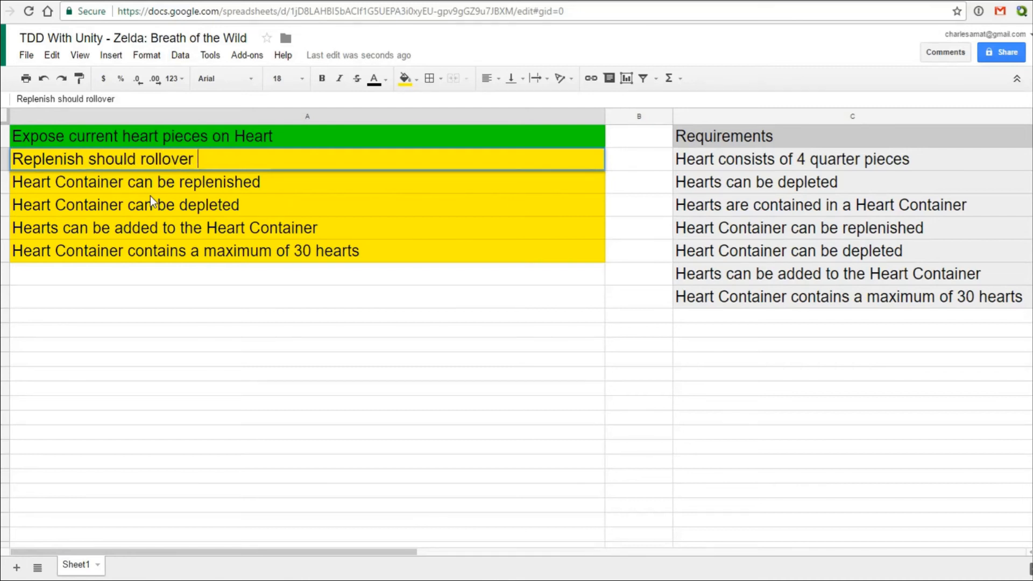
type("from ful")
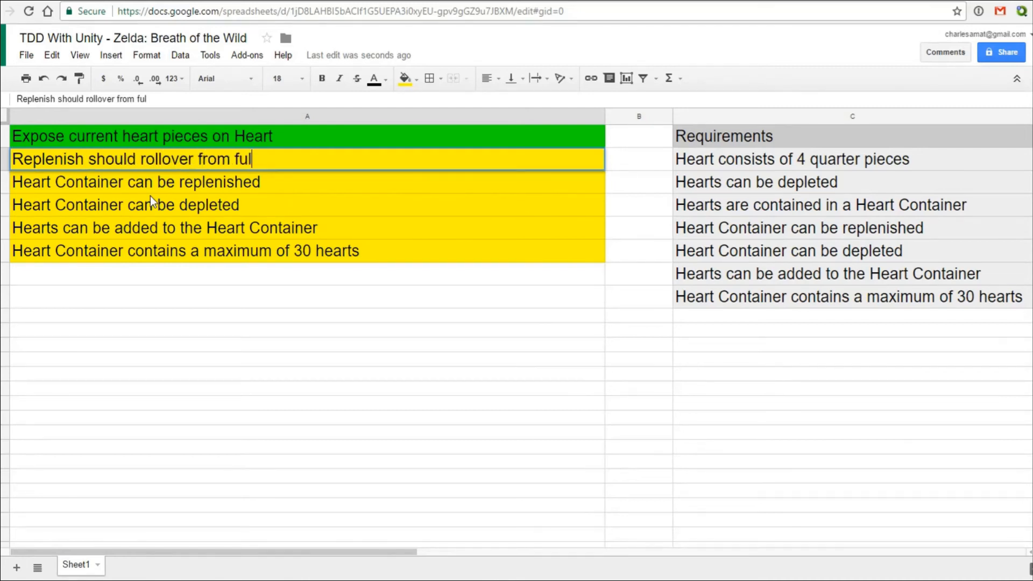
type("hearts to")
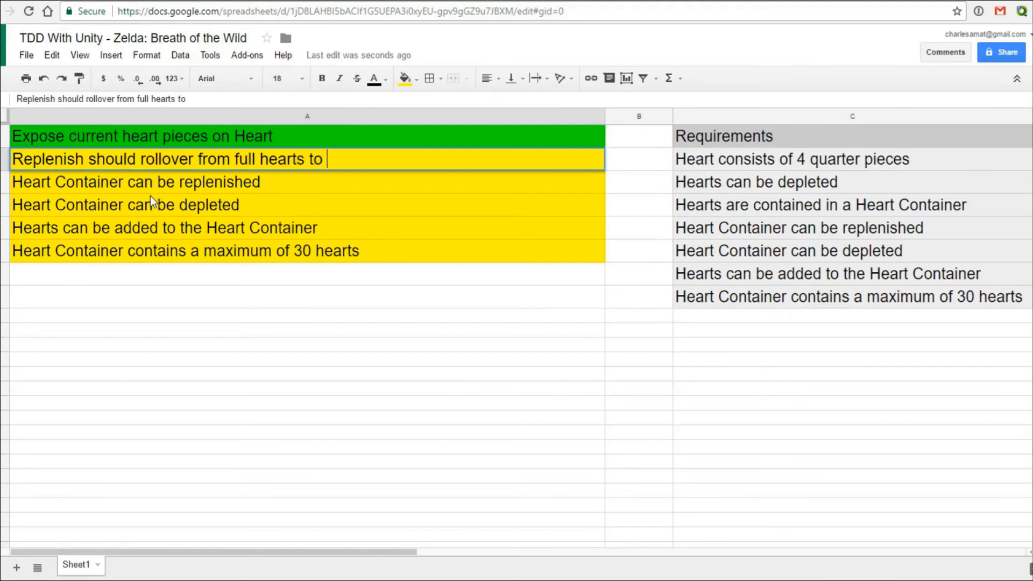
type("empty hearts")
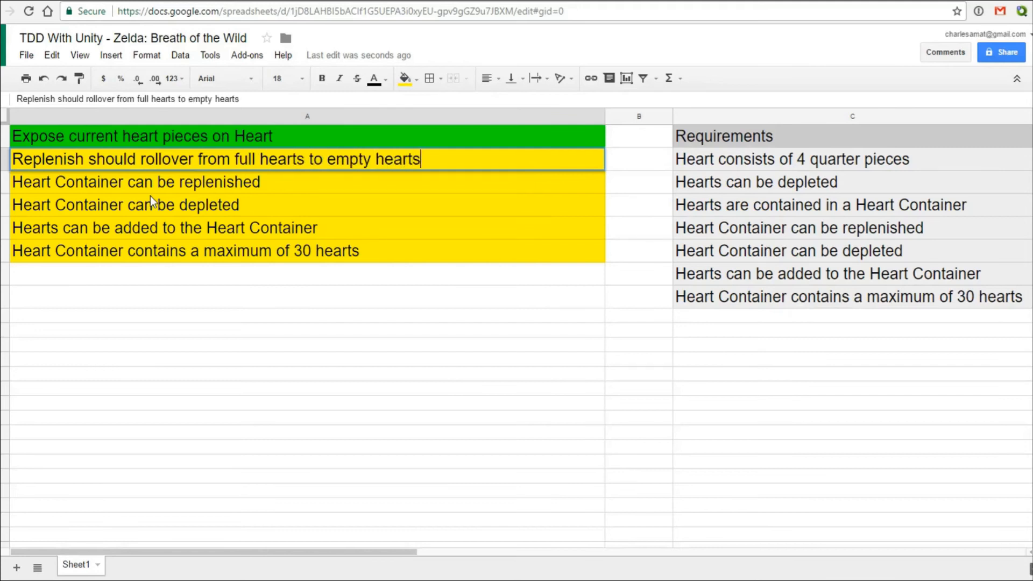
left_click(306, 329)
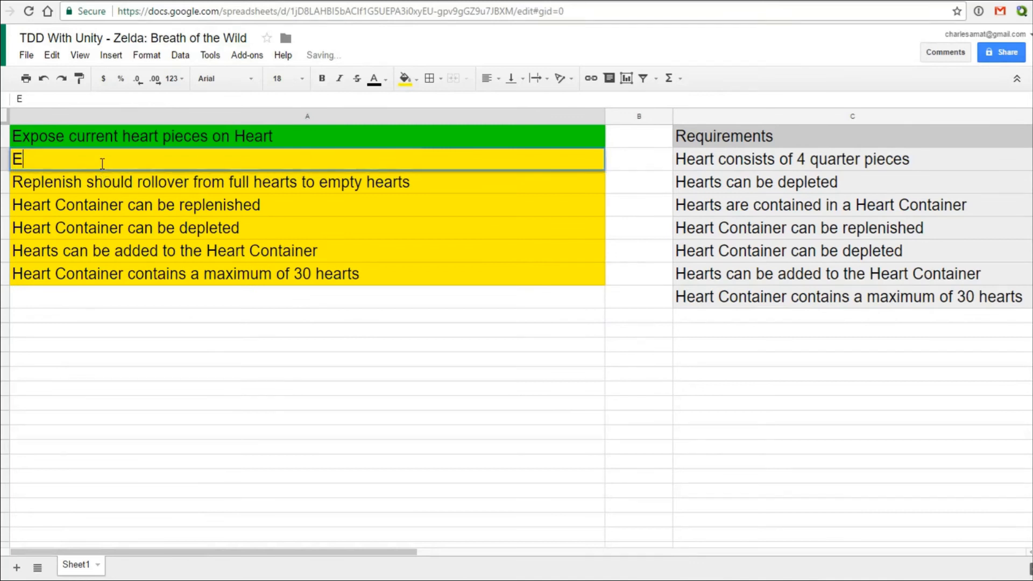
type("Expose current heart pieces on Heart")
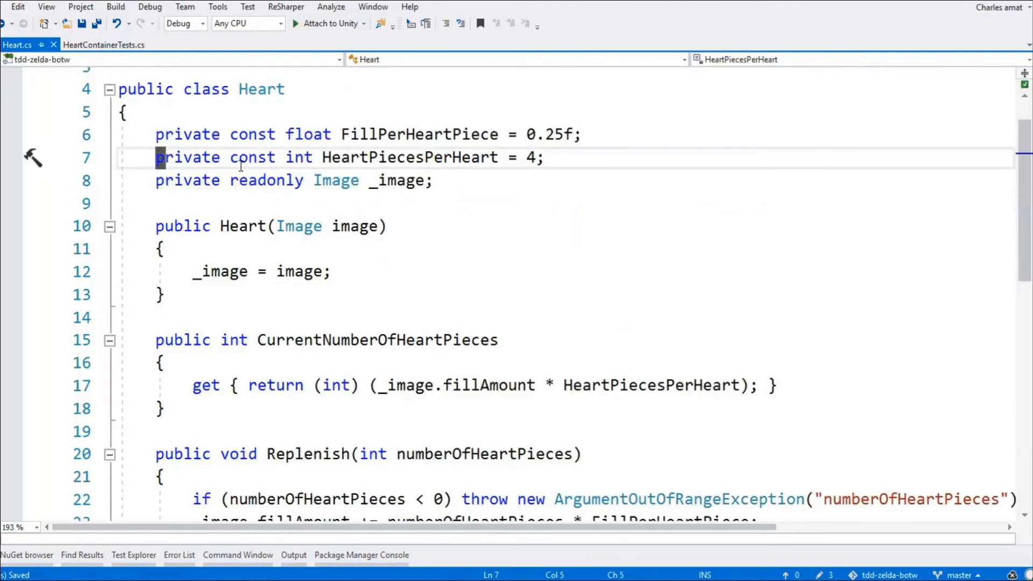
Step: Make HeartPiecesPerHeart public static and use Heart.HeartPiecesPerHeart instead of the literal 4
type("public stat")
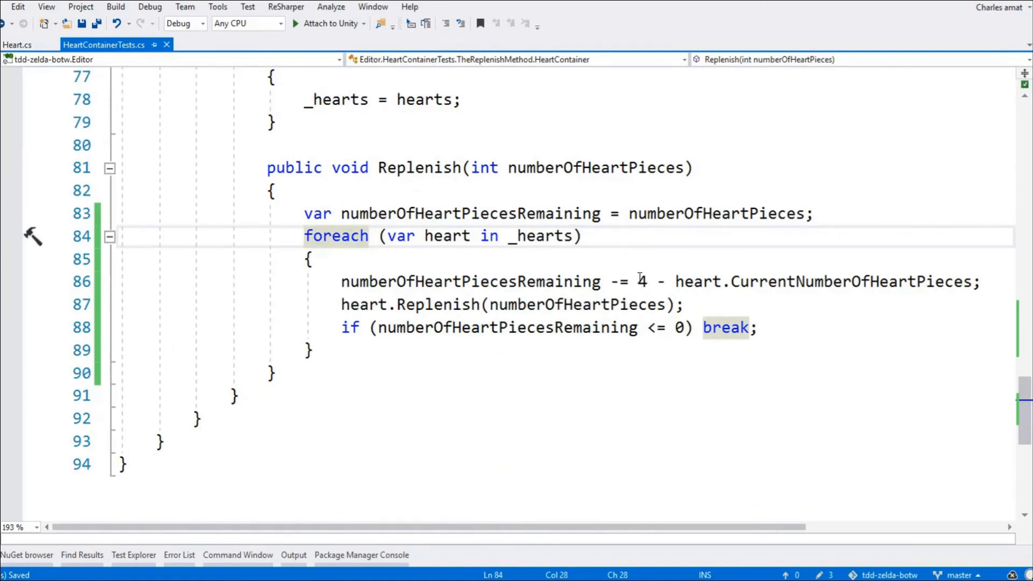
type("Hear")
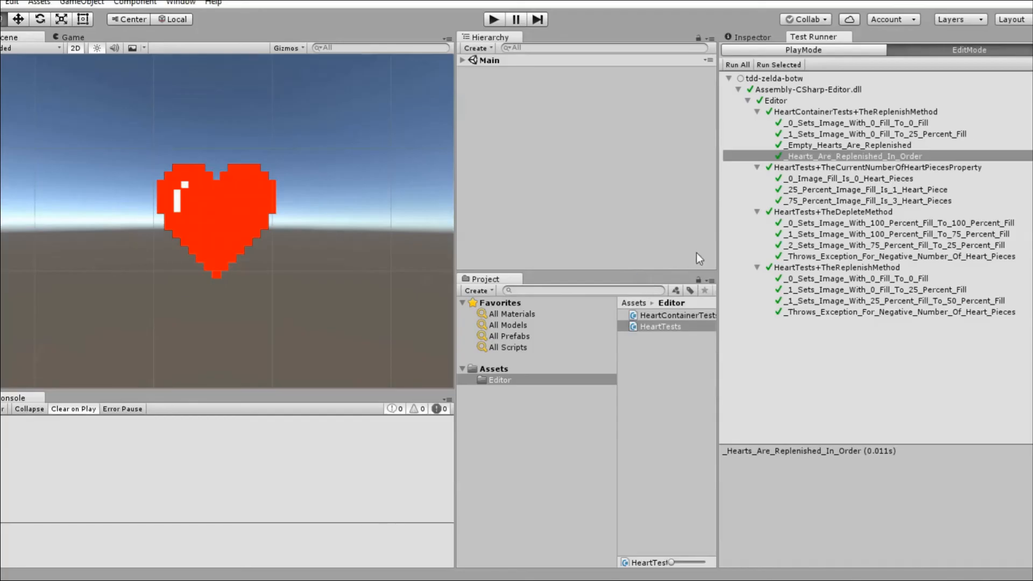
mouse_move(736, 64)
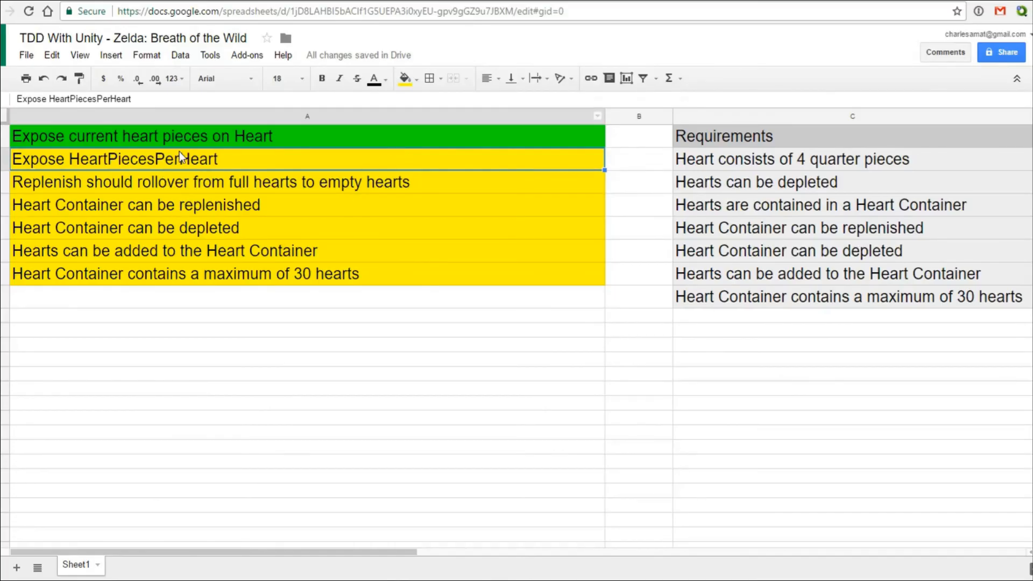
Step: Mark 'Expose HeartPiecesPerHeart' green and add a 'Create Heart Builder' to-do
left_click(404, 78)
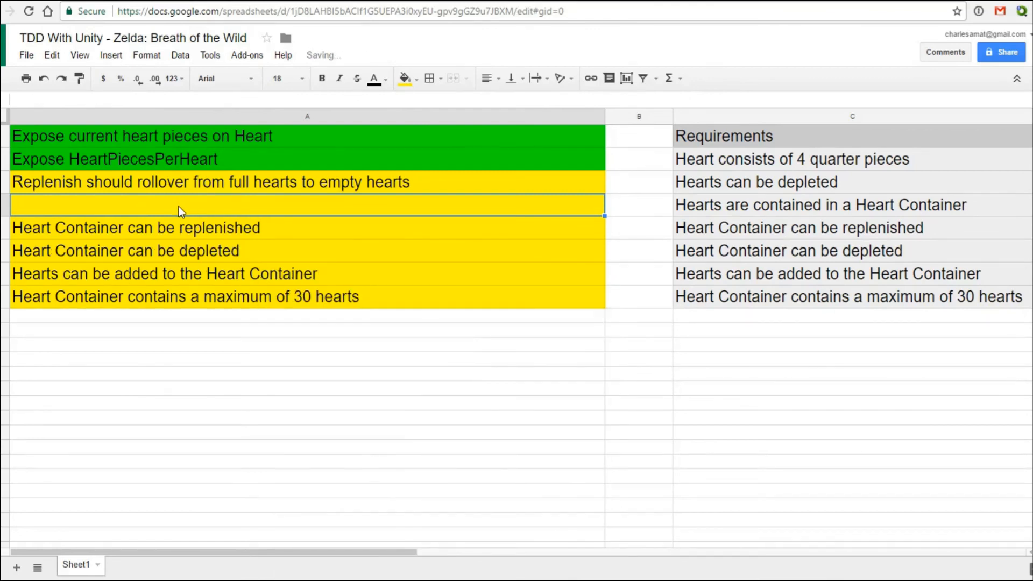
type("Create")
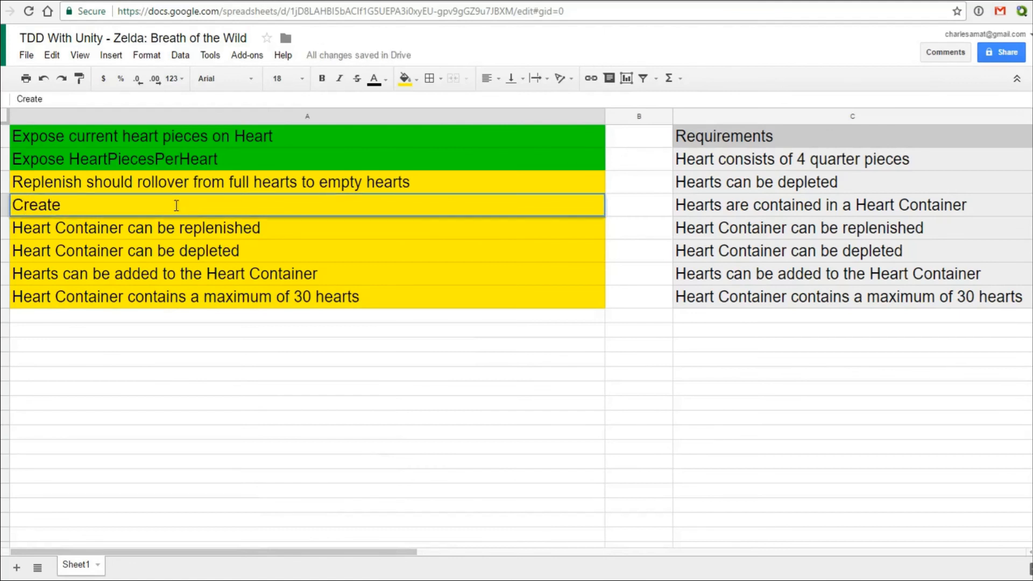
type("Heart")
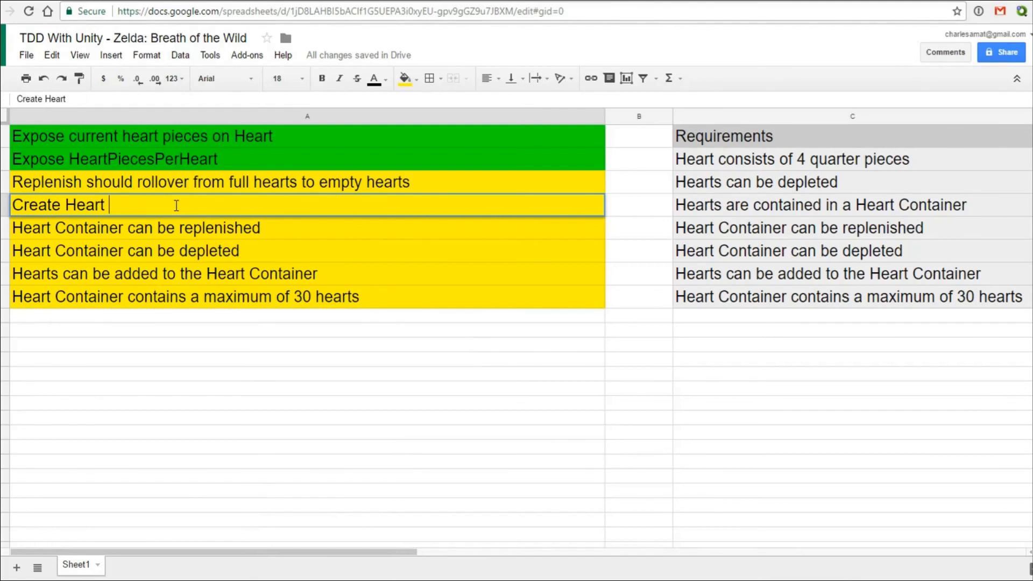
type("Builder")
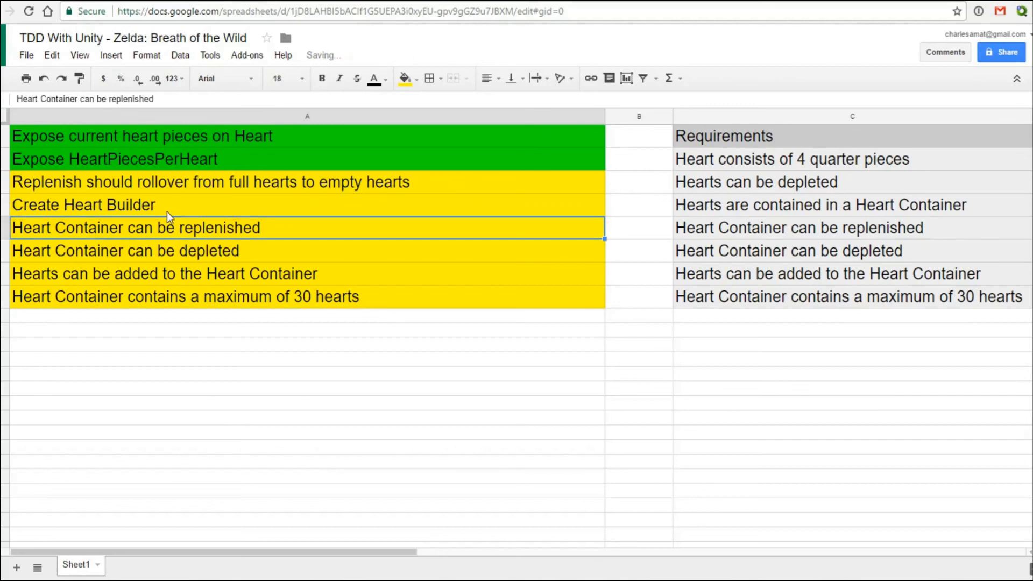
Step: Insert a cell above it, shifting down, for the 'Create Image Builder' item
right_click(83, 205)
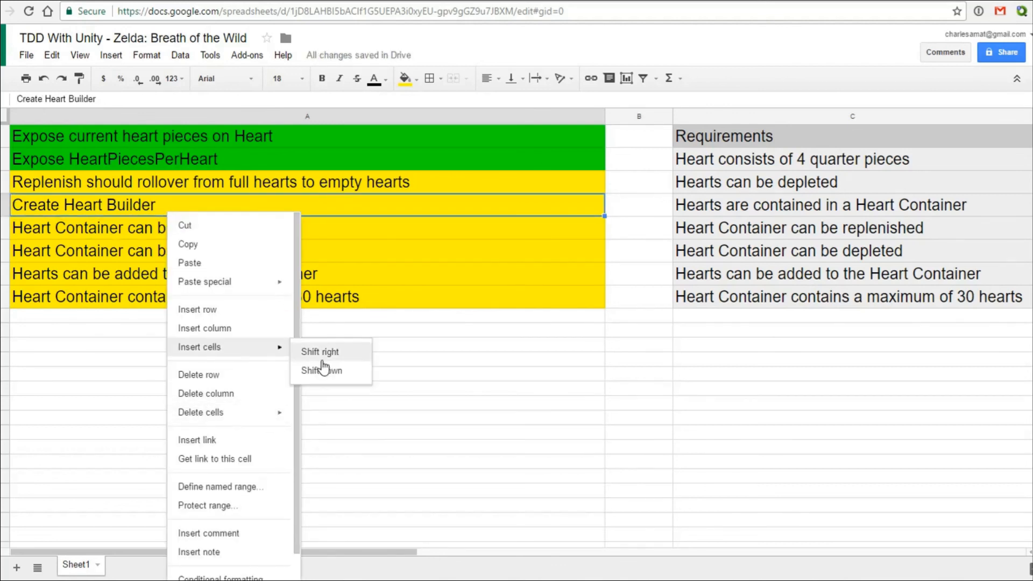
left_click(320, 370)
type("Create Image Builder")
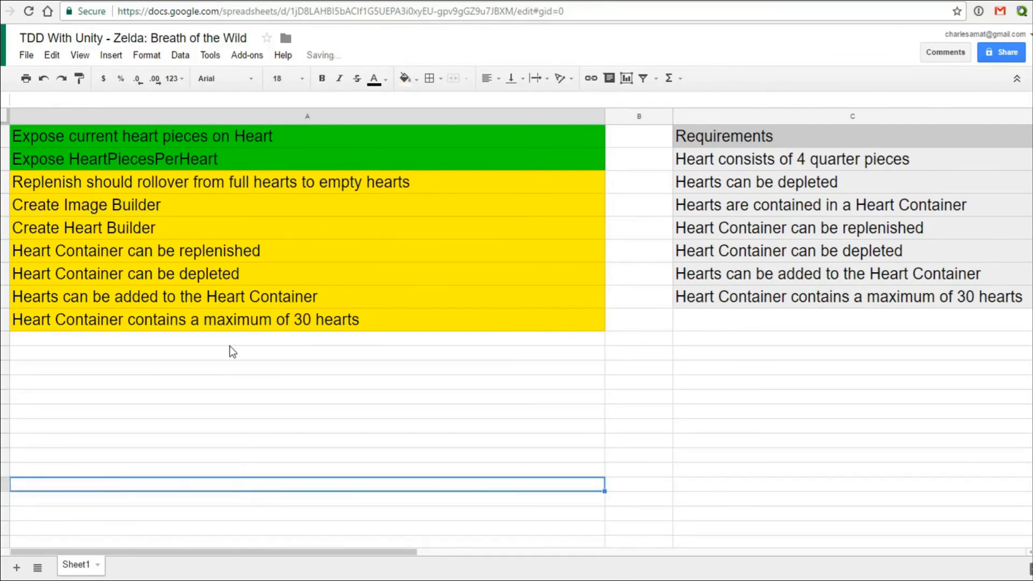
left_click(84, 227)
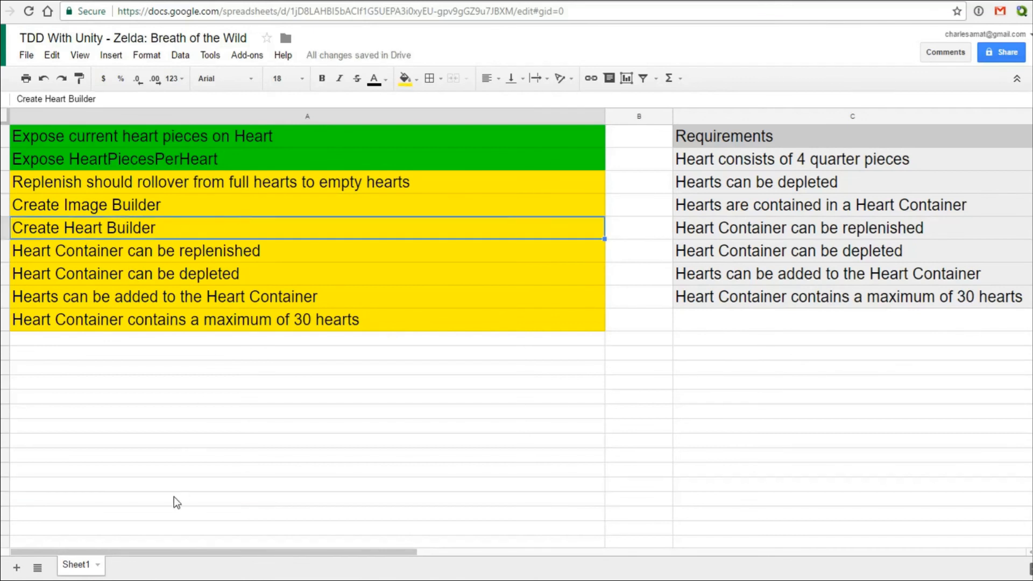
mouse_move(166, 510)
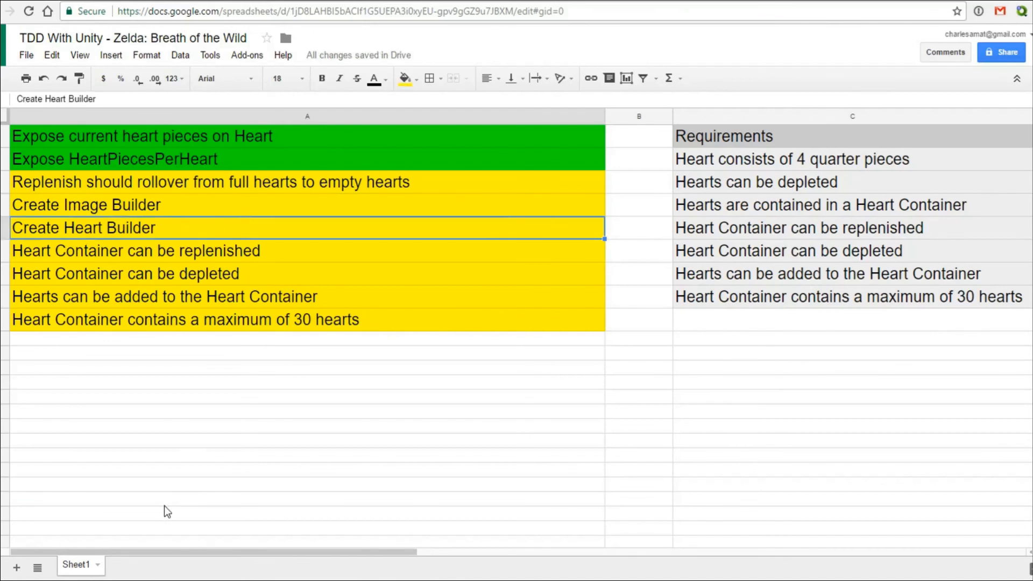